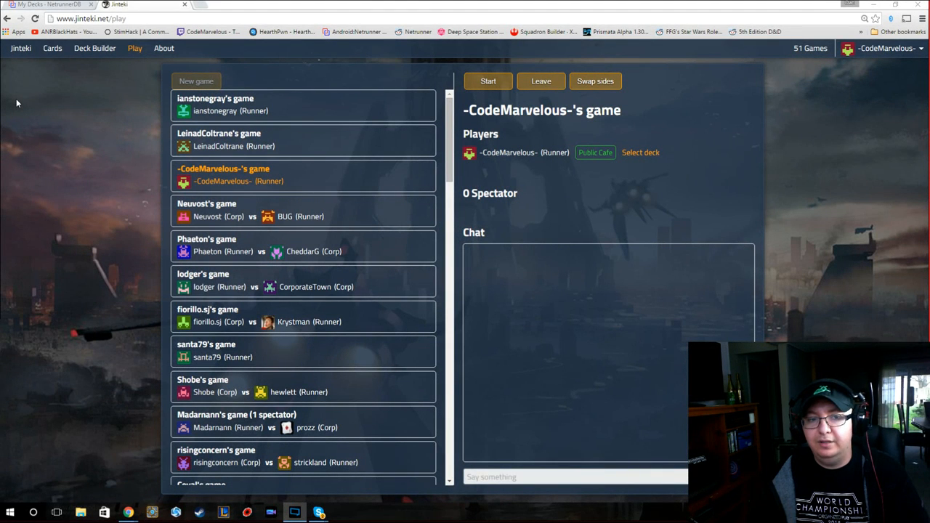
mouse_move(50, 93)
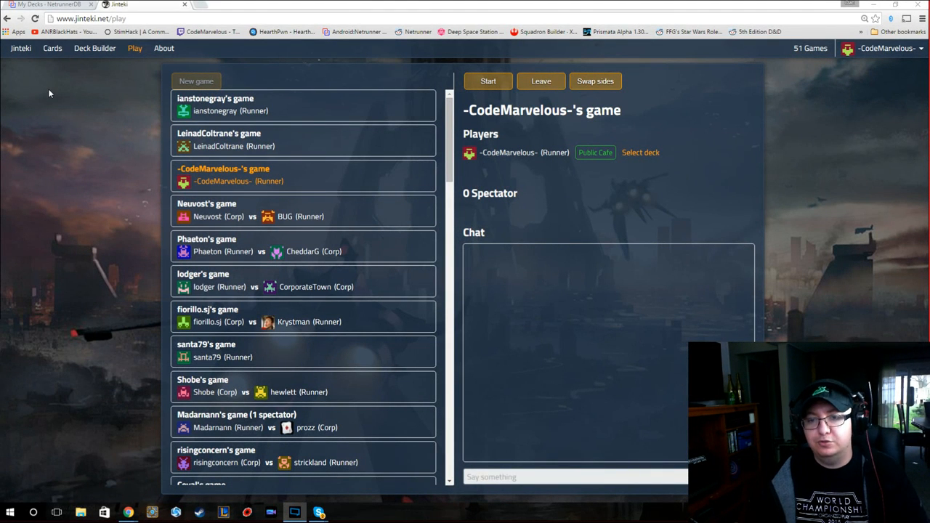
mouse_move(119, 96)
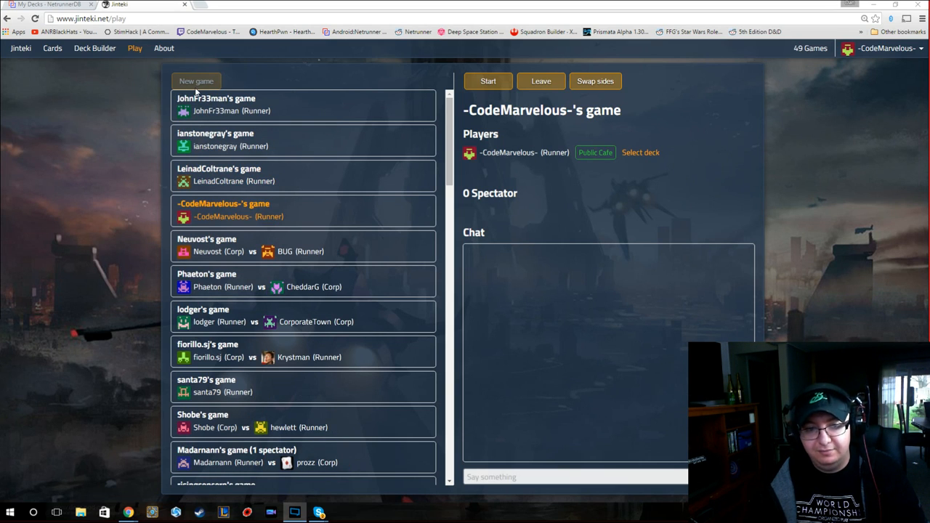
mouse_move(494, 171)
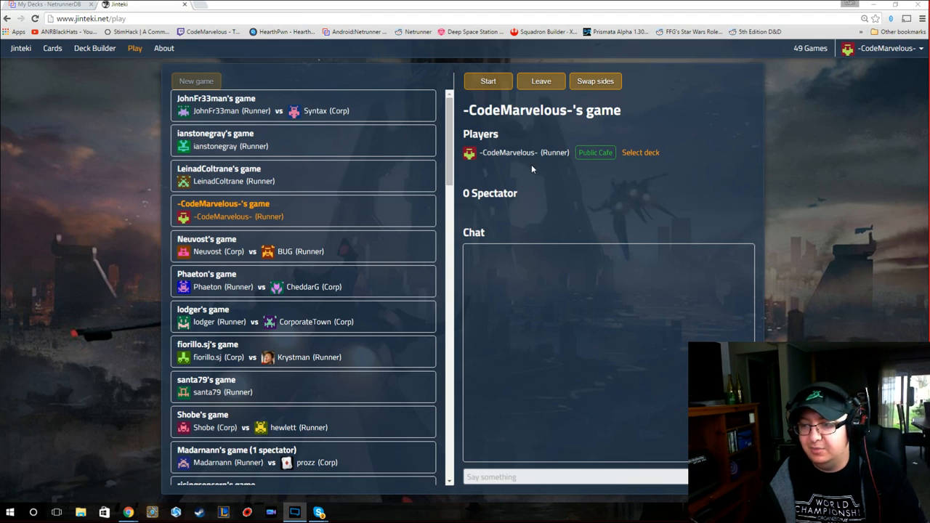
mouse_move(536, 169)
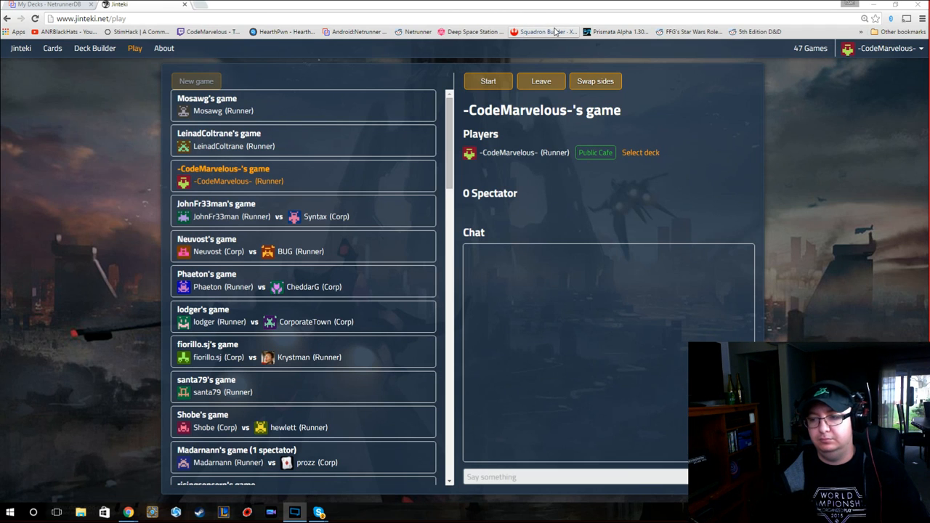
mouse_move(542, 80)
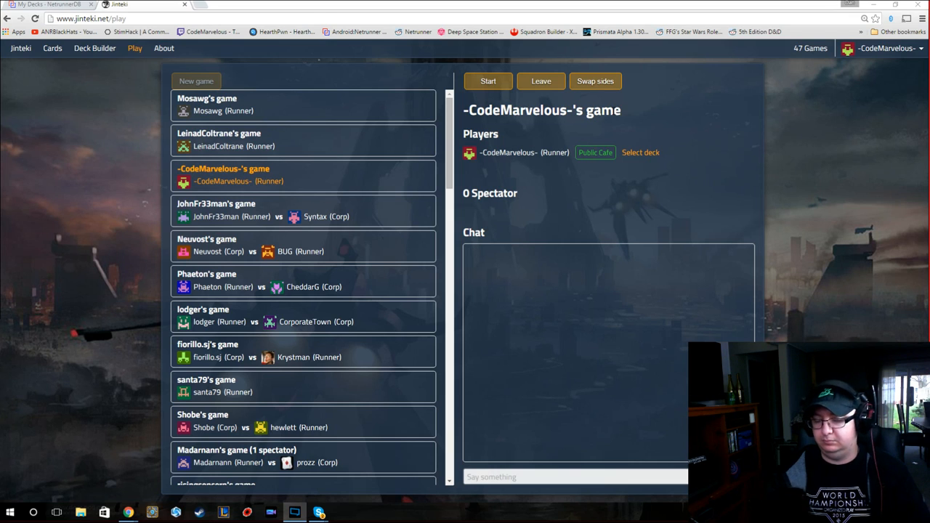
mouse_move(614, 111)
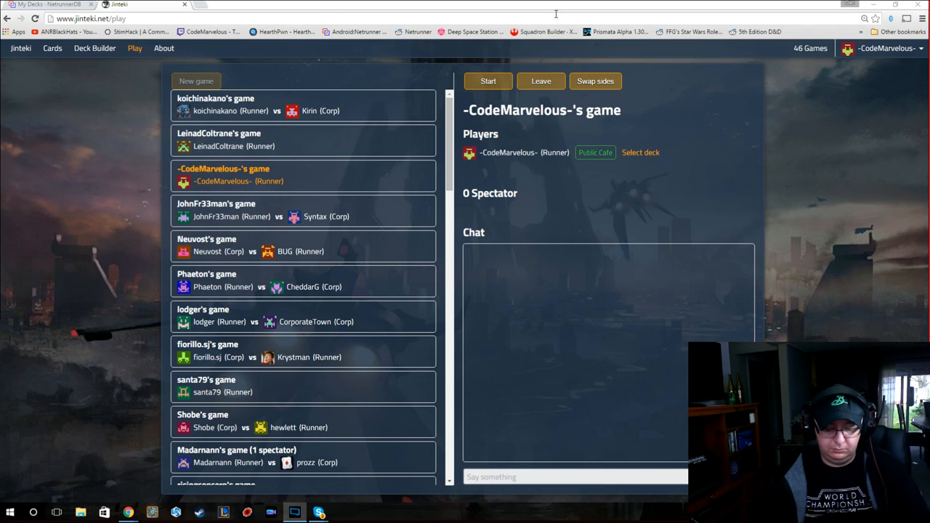
mouse_move(581, 72)
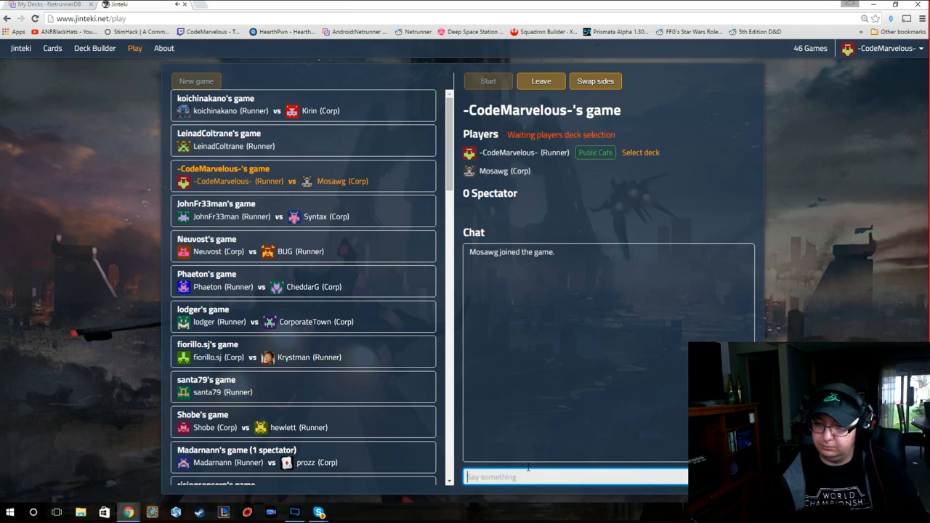
- Say 'hey hey' and 'is tha' in chat, then start the match against the Corp
type("hey hey")
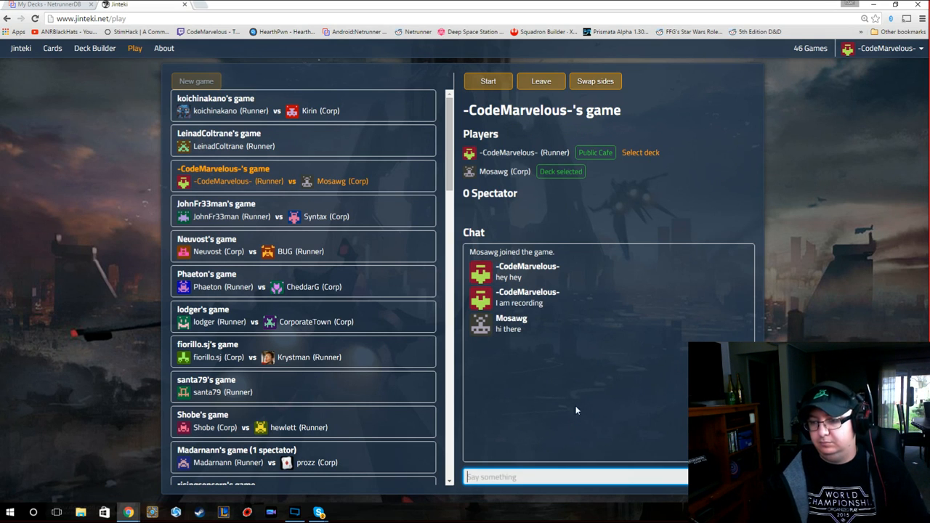
type("is tha")
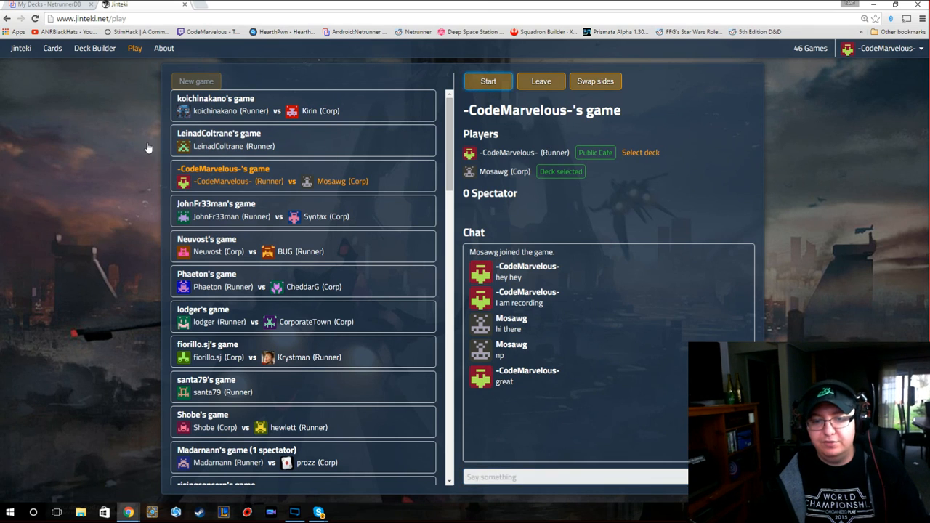
left_click(488, 81)
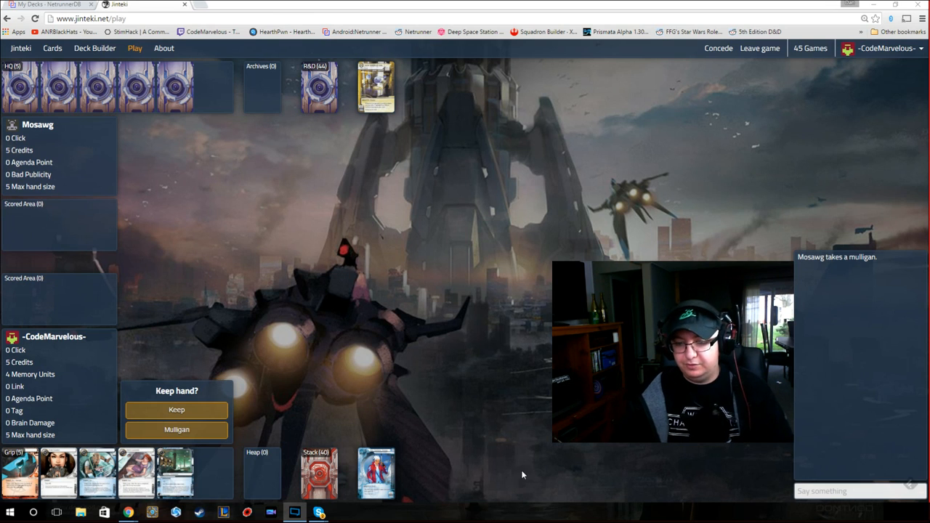
mouse_move(462, 471)
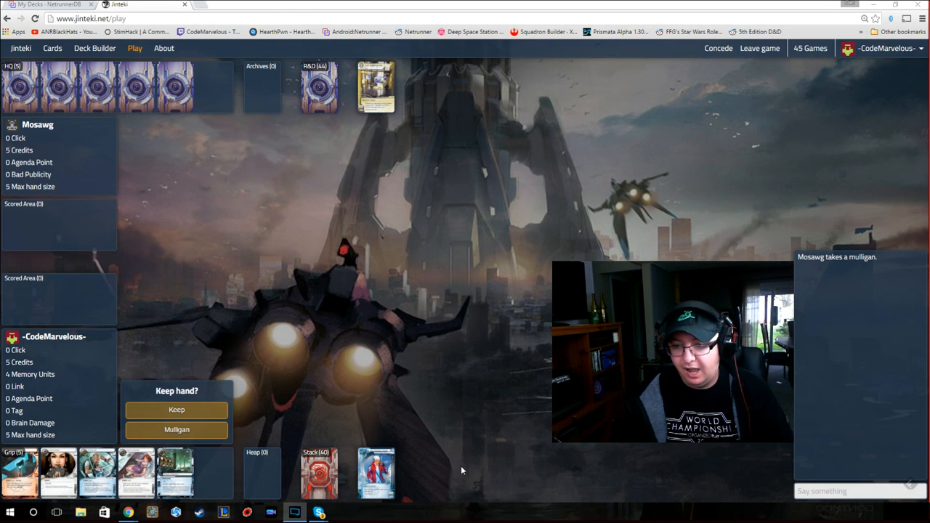
mouse_move(296, 454)
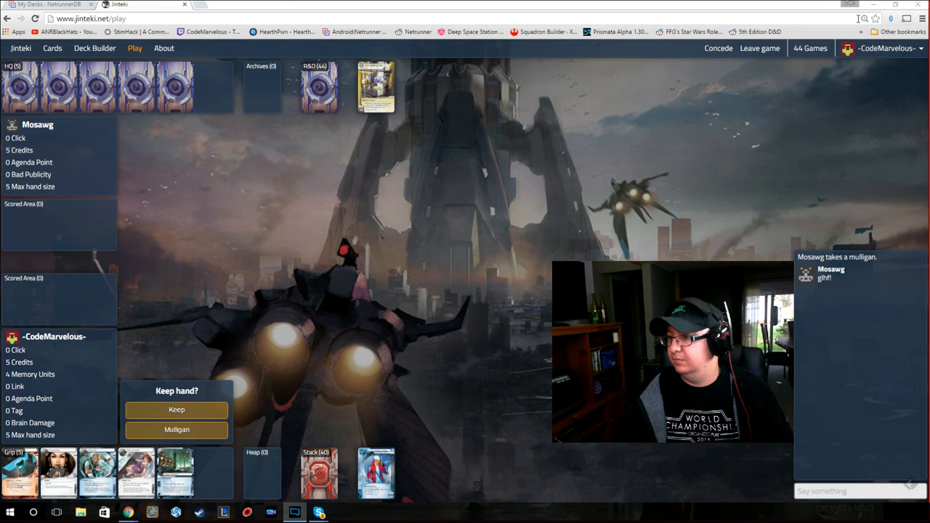
left_click(922, 19)
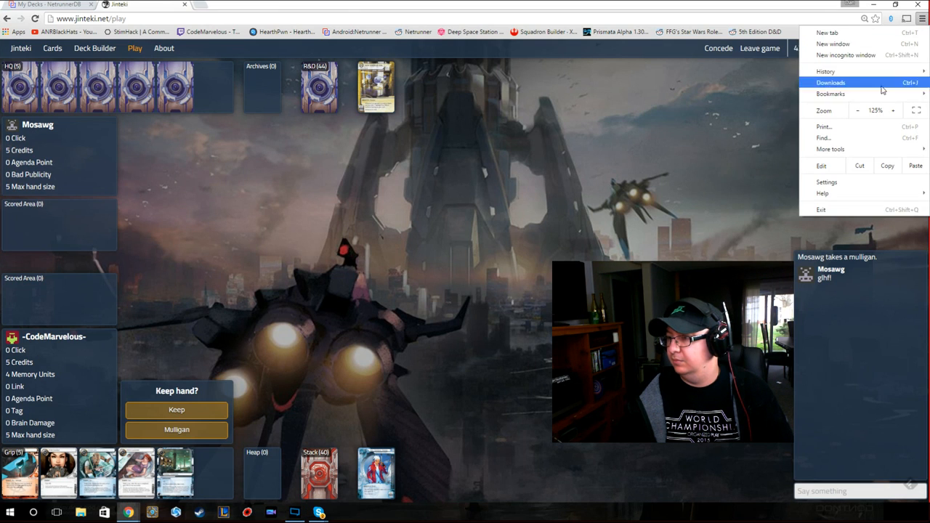
left_click(893, 110)
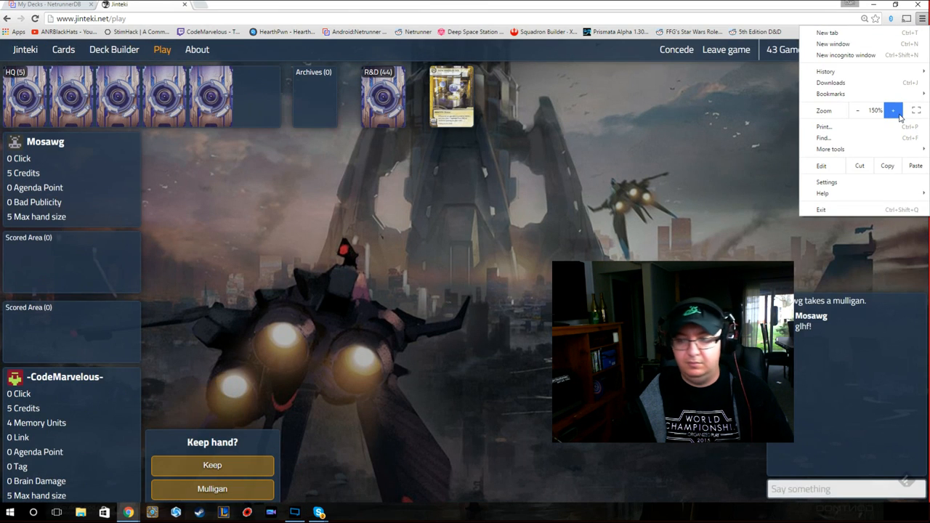
left_click(857, 110)
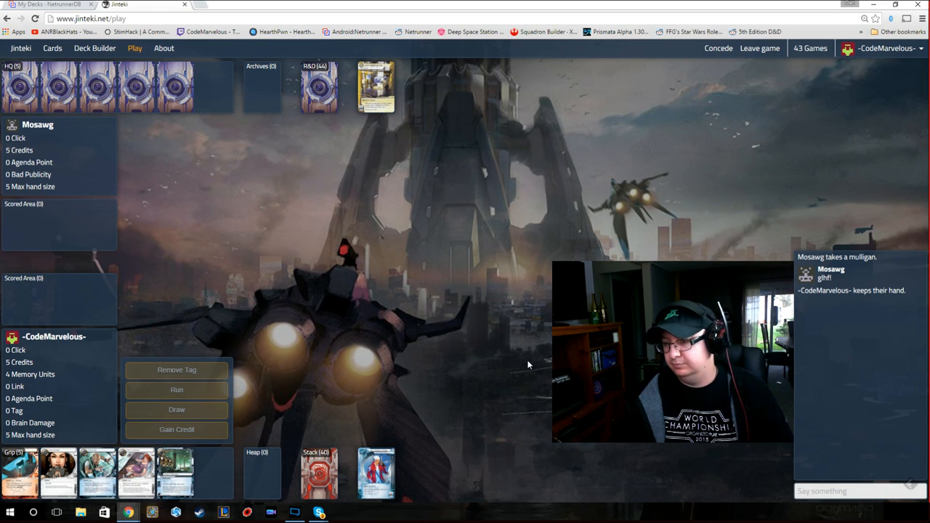
mouse_move(451, 111)
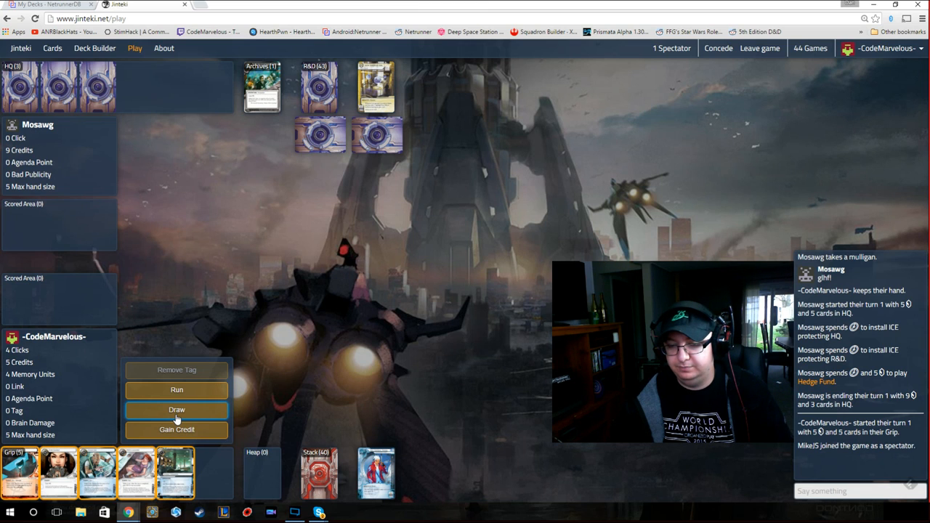
left_click(177, 409)
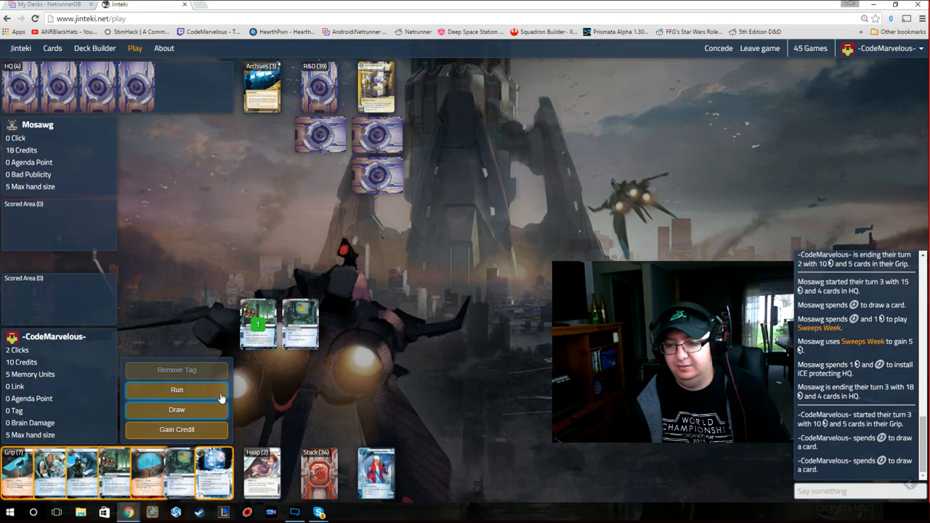
- Launch a run on R&D that meets the rezzed Archangel trace
left_click(177, 390)
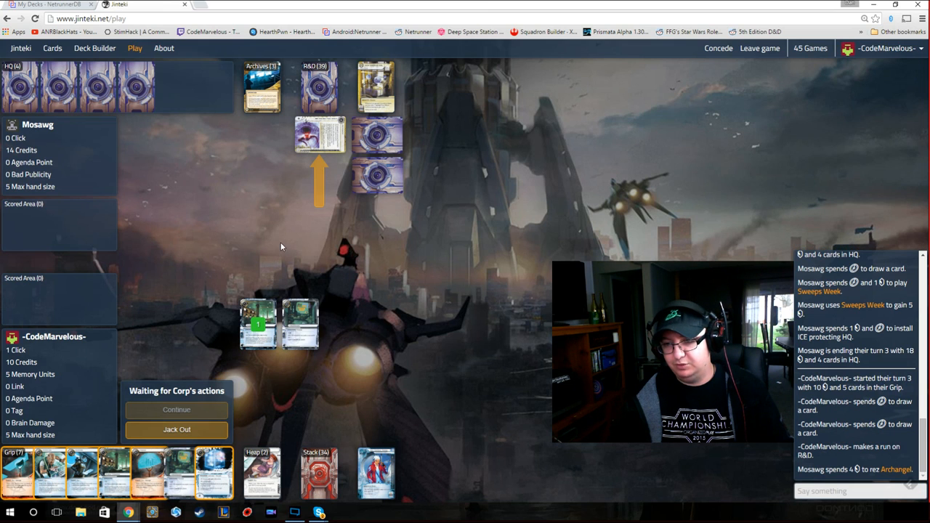
mouse_move(320, 319)
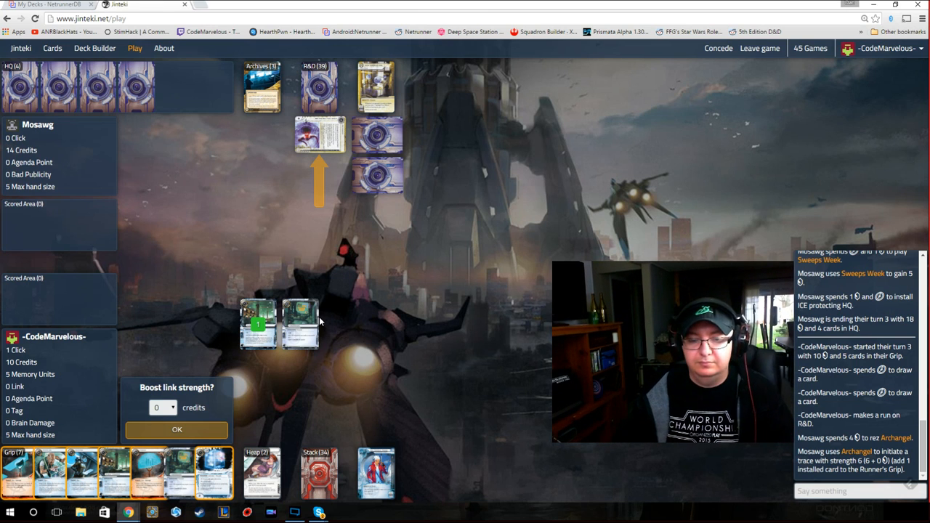
mouse_move(490, 371)
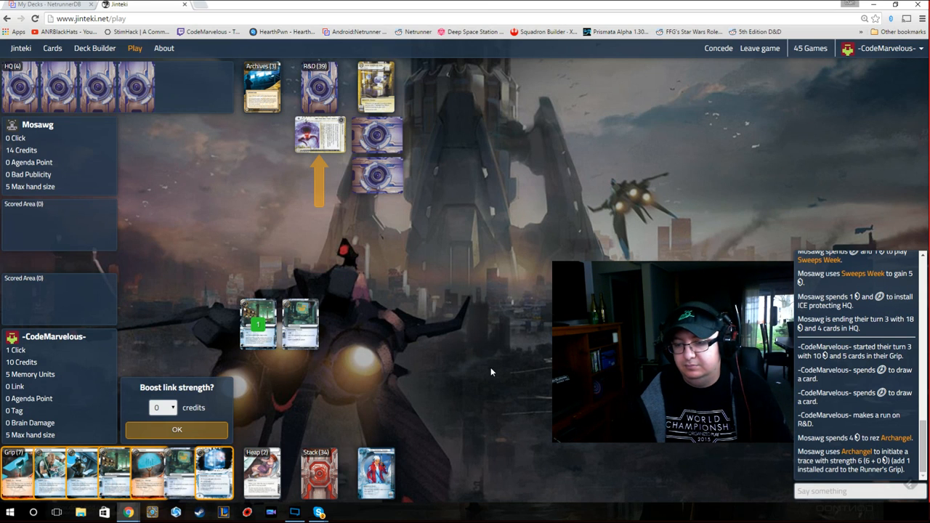
mouse_move(488, 398)
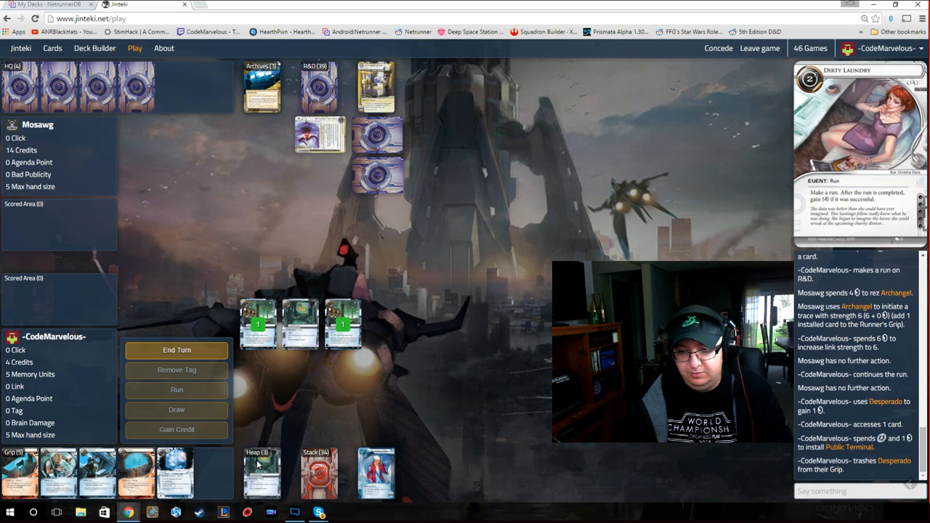
- End the Runner's turn and hand play to the Corp
left_click(176, 350)
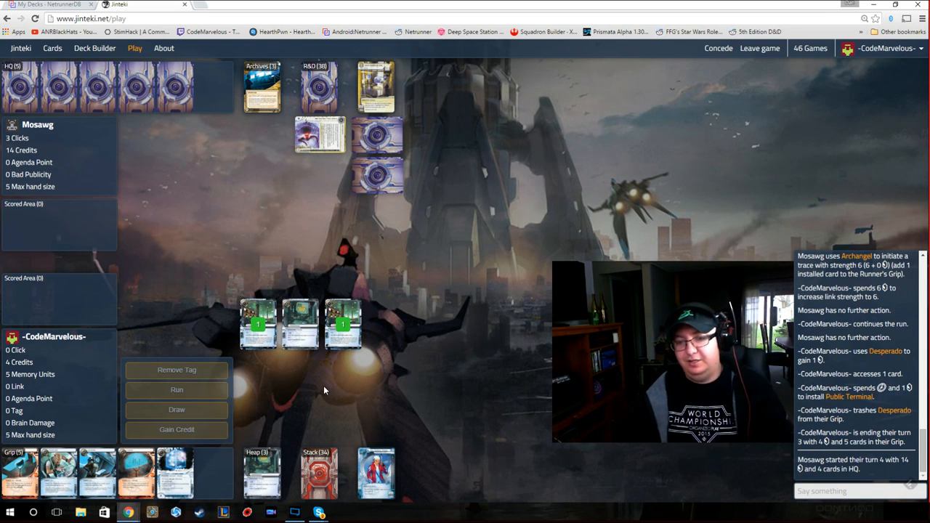
mouse_move(361, 262)
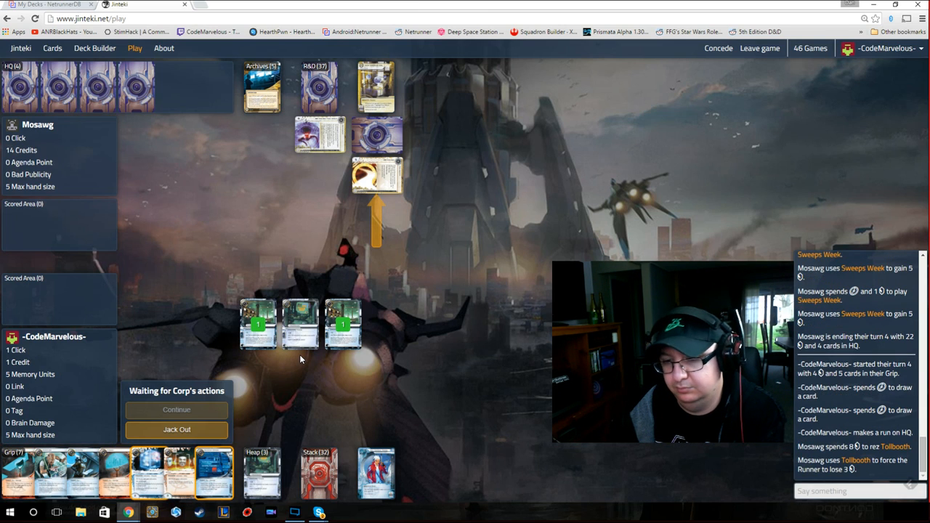
mouse_move(229, 402)
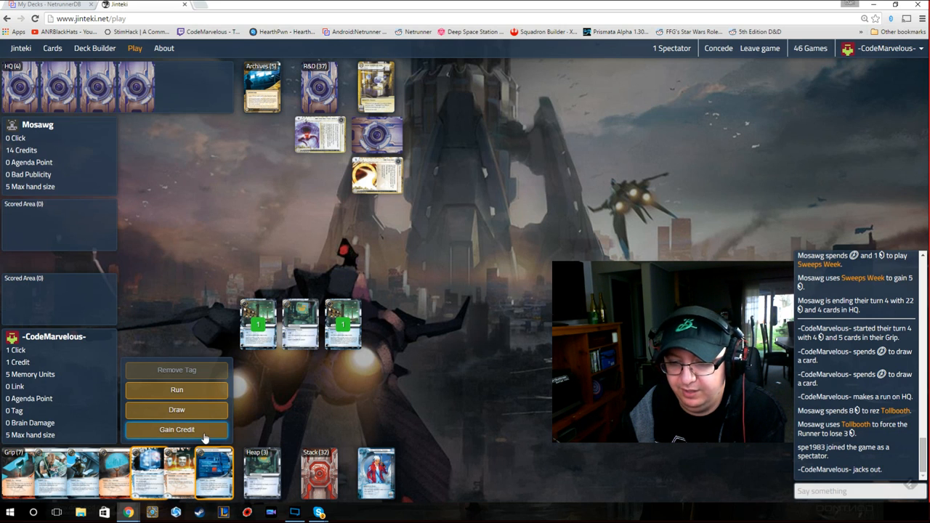
- Gain one credit after jacking out of the HQ run
left_click(177, 429)
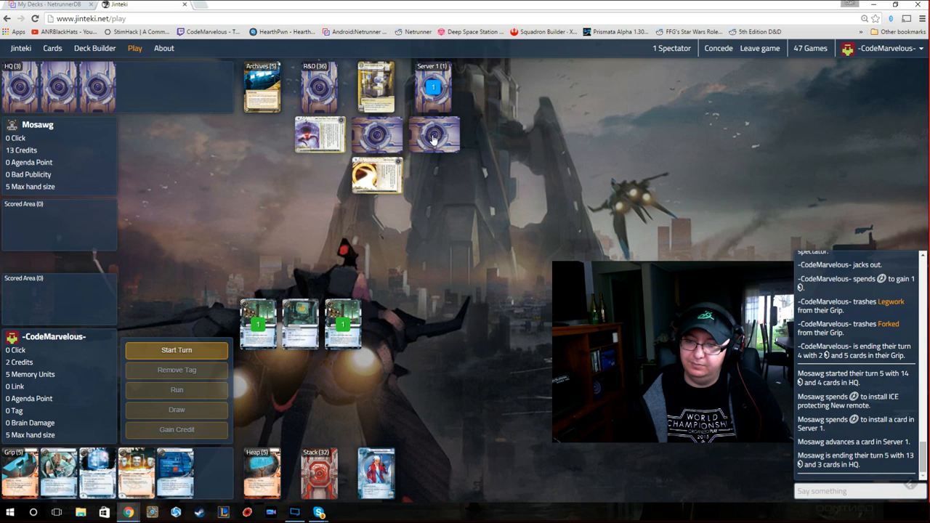
- Begin Runner turn 5 with 4 clicks, 2 credits and five cards in grip
left_click(176, 349)
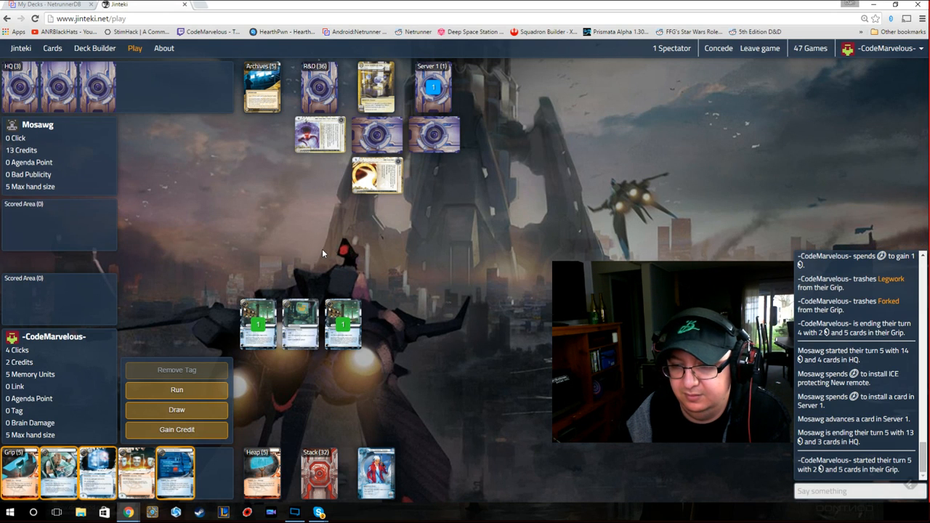
mouse_move(282, 304)
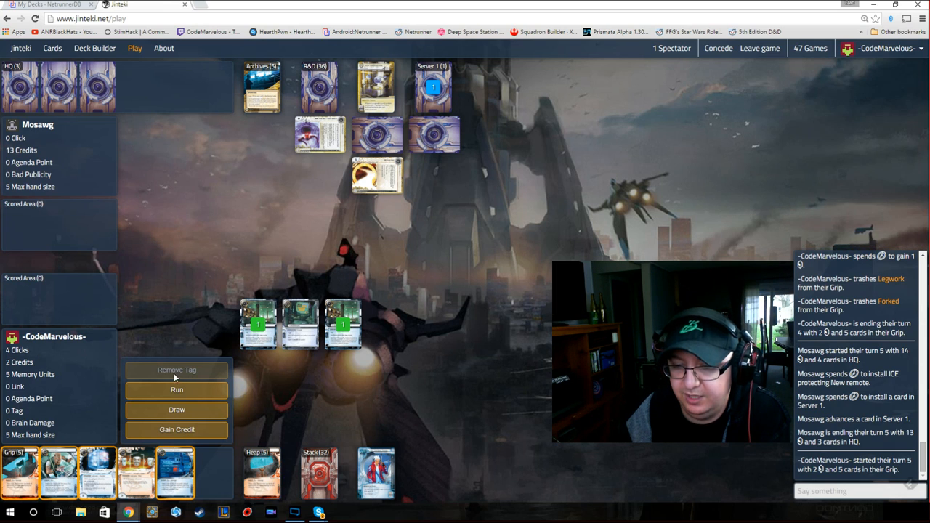
mouse_move(417, 106)
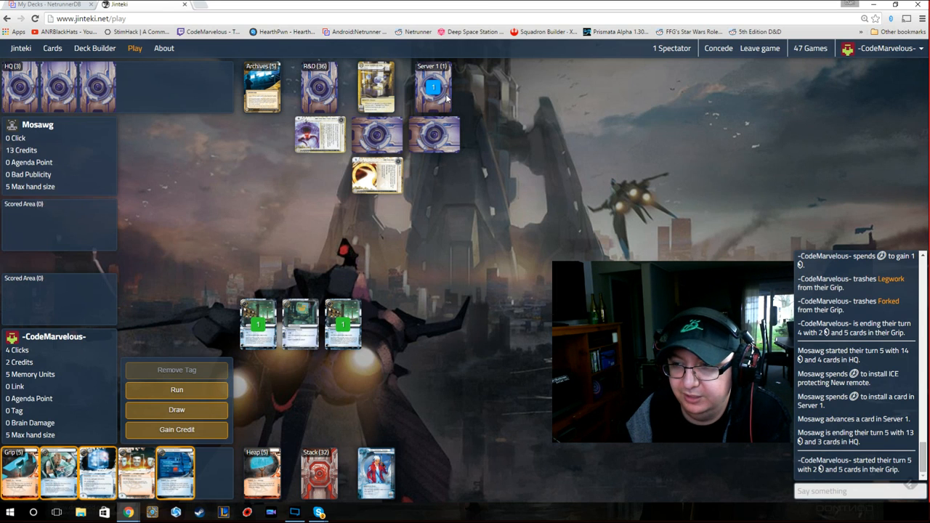
mouse_move(145, 330)
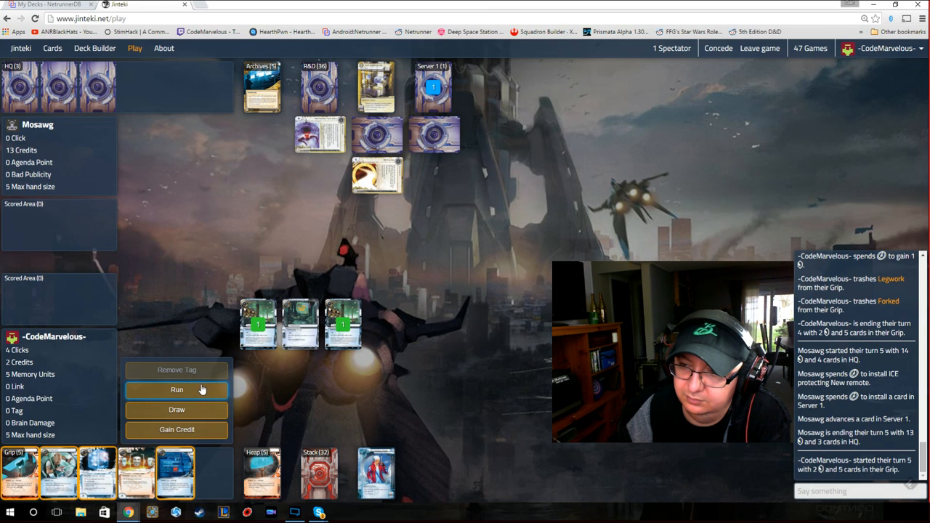
mouse_move(194, 396)
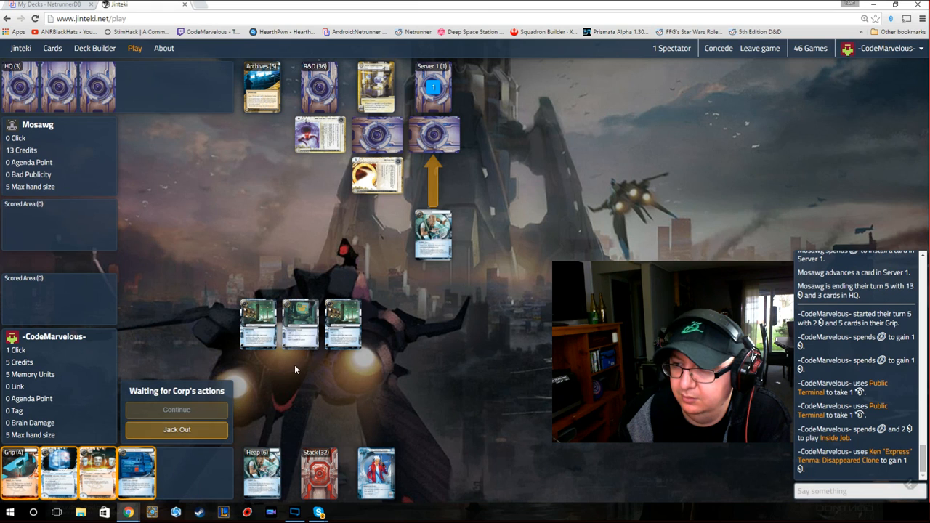
mouse_move(225, 393)
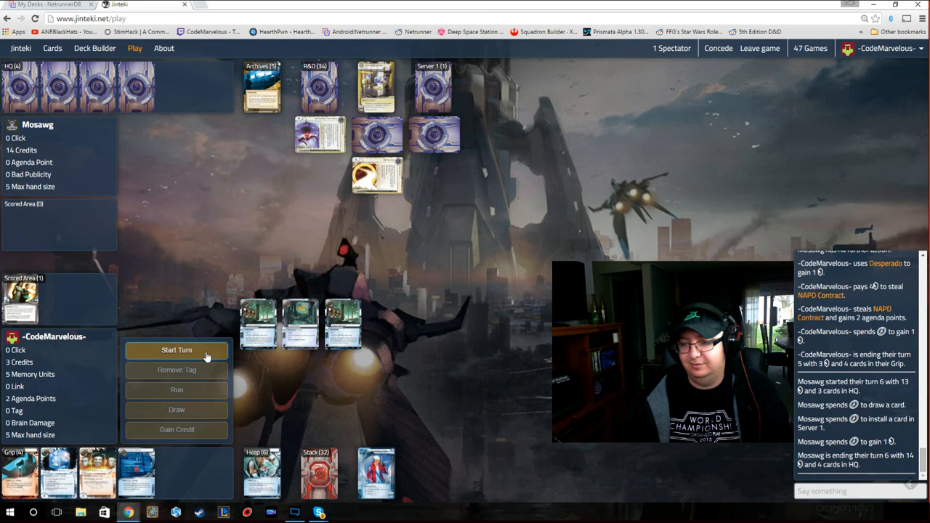
- Start Runner turn 6 after stealing NAPD Contract, leaving 3 clicks and 3 credits
left_click(176, 351)
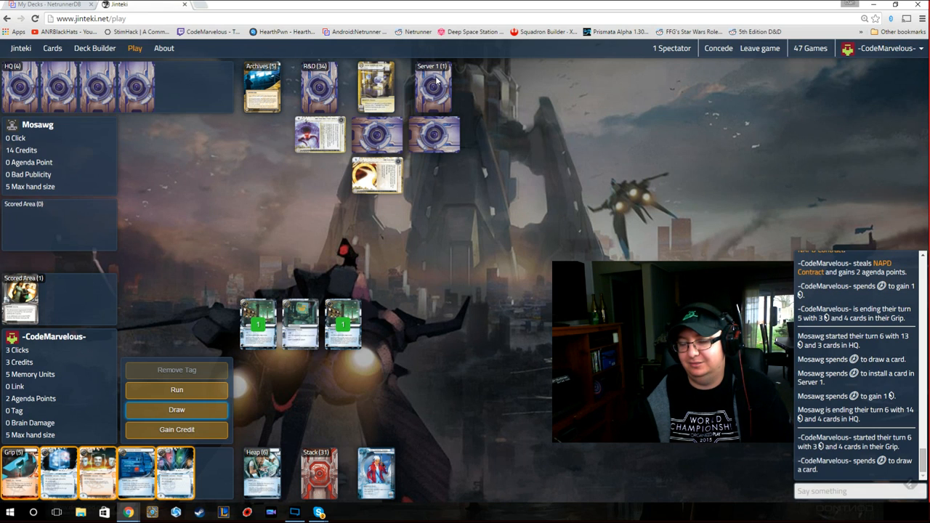
mouse_move(438, 174)
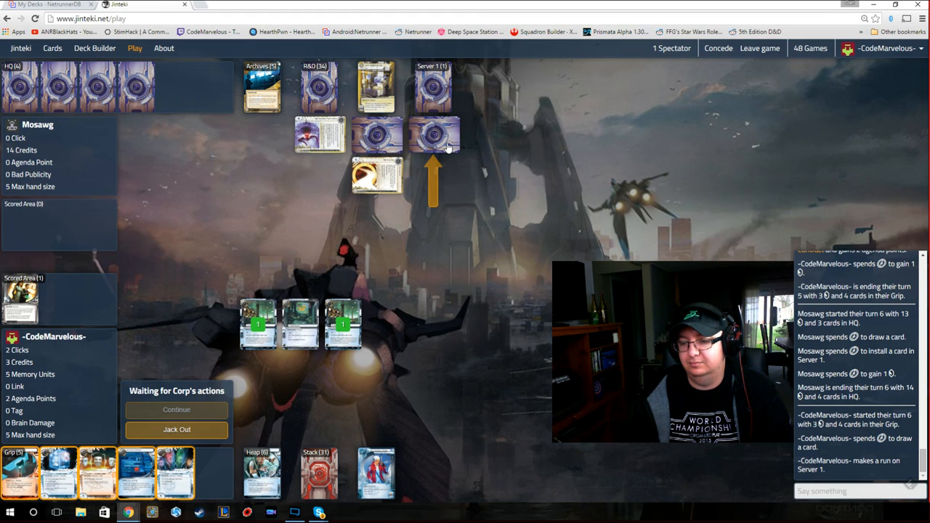
- Run Server 1, then jack out after Tollbooth drains 3 credits
left_click(434, 135)
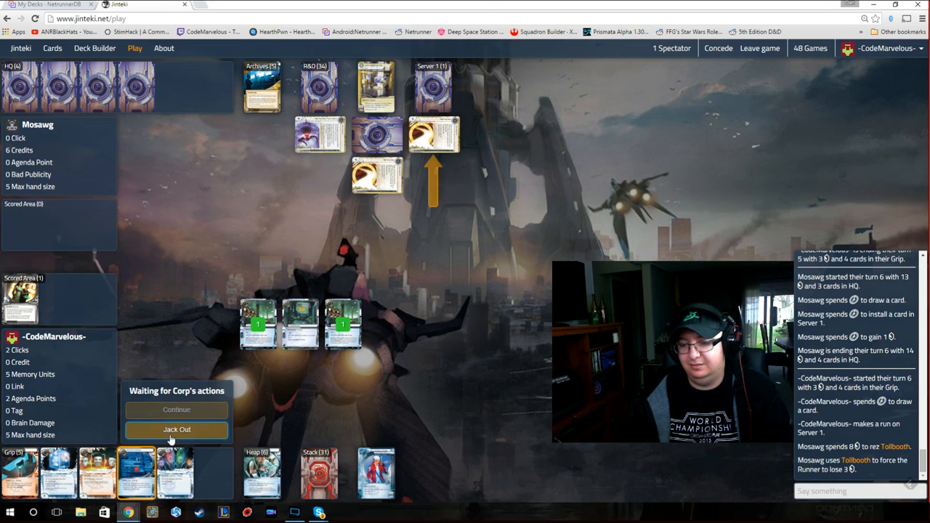
left_click(177, 430)
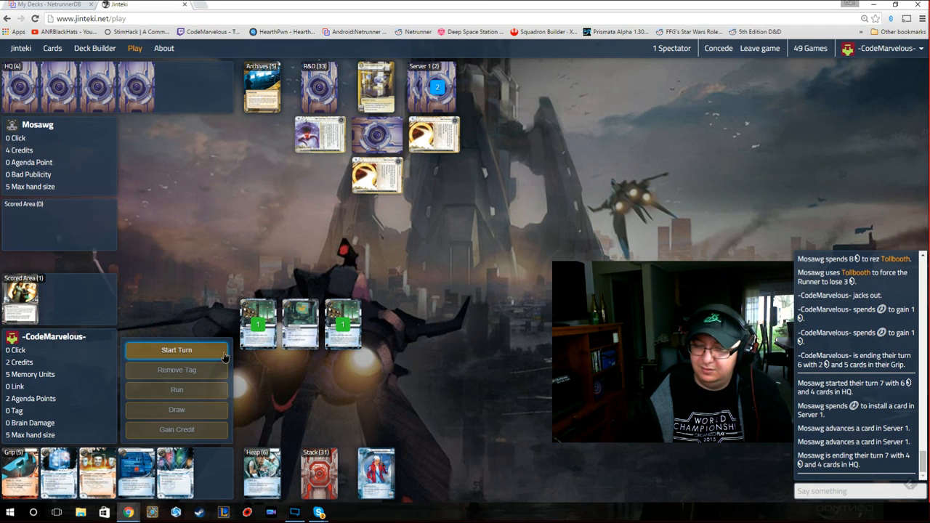
- Begin Runner turn 7 with 4 clicks, 2 credits and five cards in grip
left_click(176, 350)
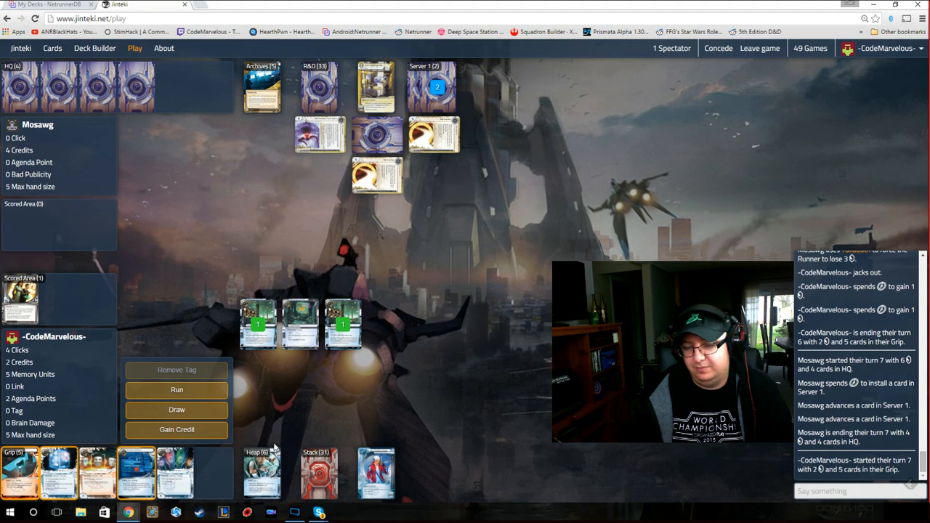
mouse_move(177, 410)
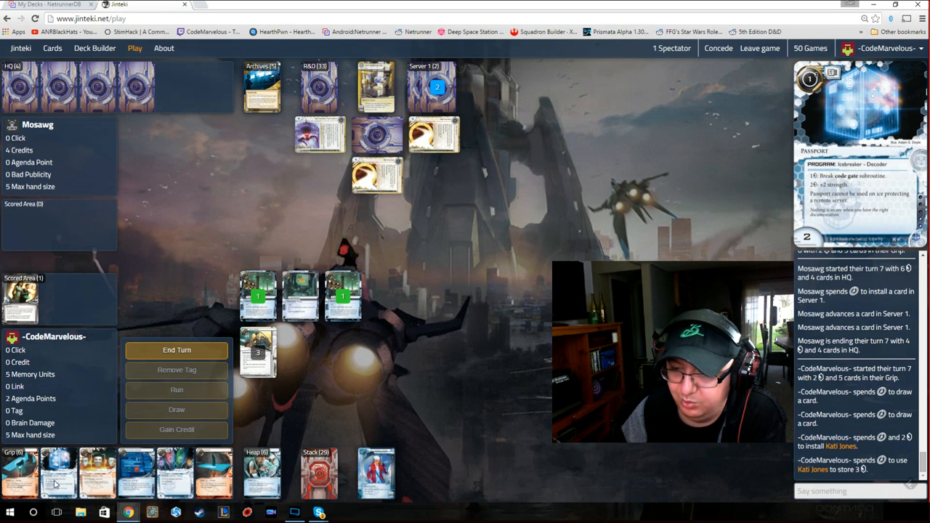
mouse_move(376, 175)
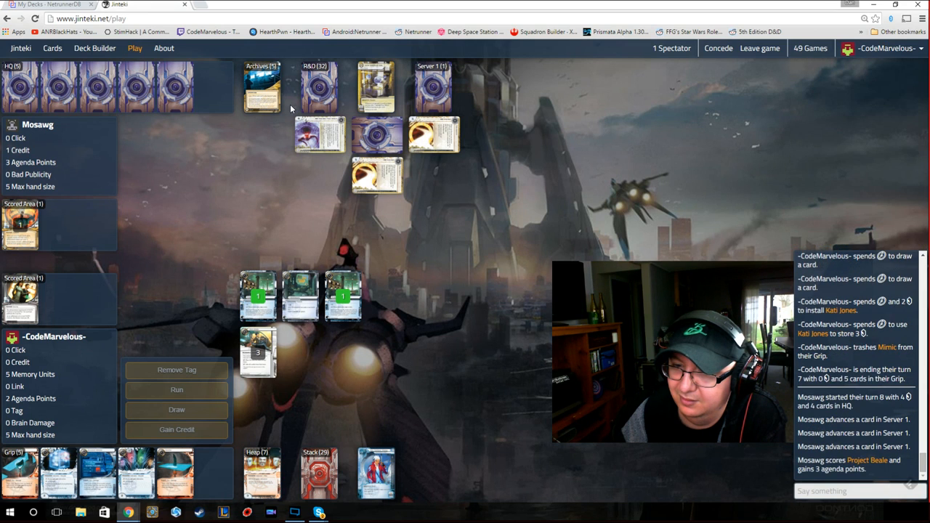
mouse_move(21, 225)
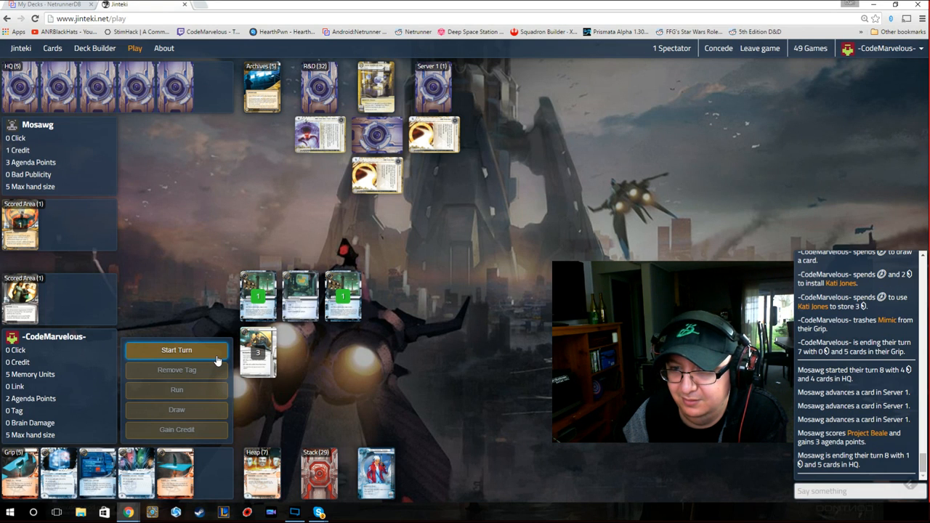
- Start Runner turn 8, spend the last click gaining a credit, and end the turn
left_click(176, 351)
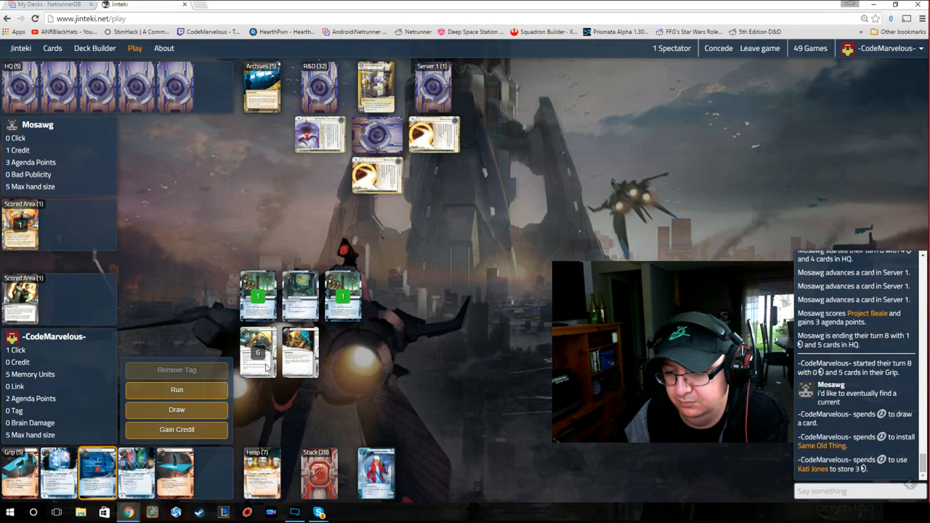
left_click(177, 430)
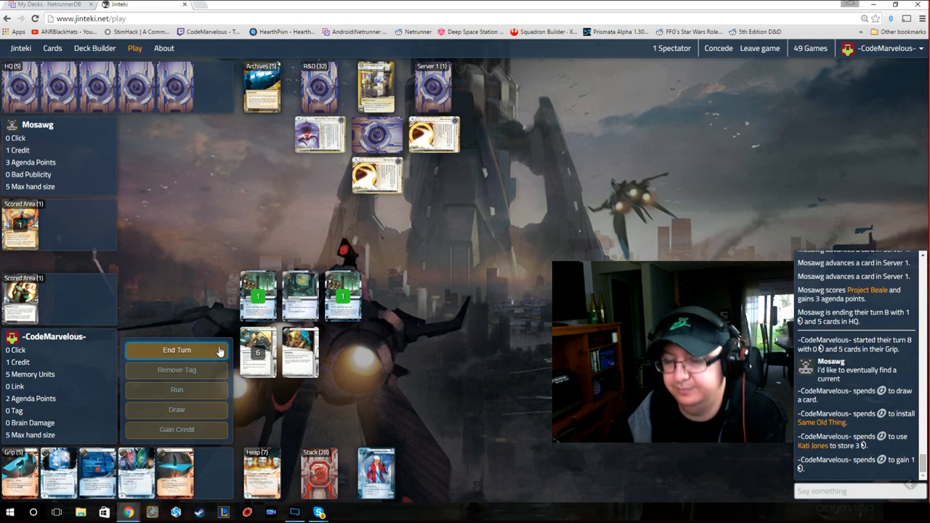
left_click(177, 350)
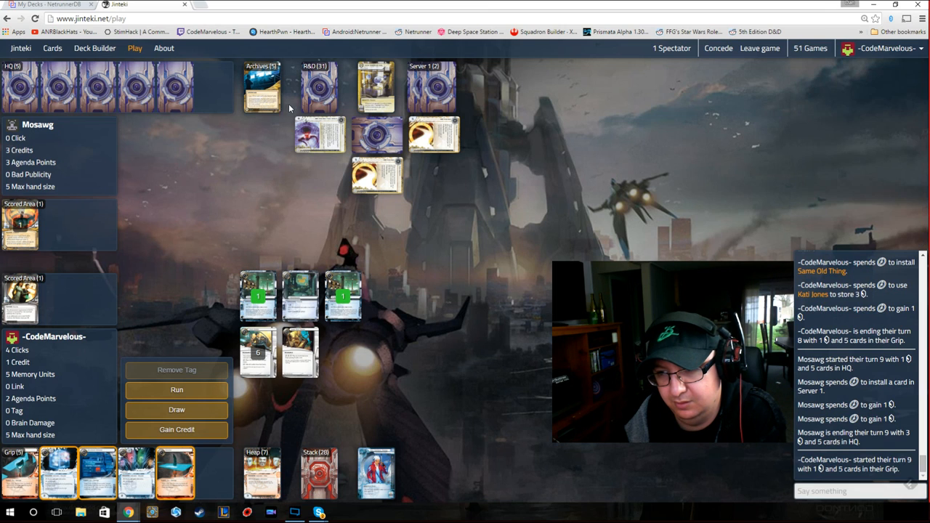
mouse_move(312, 111)
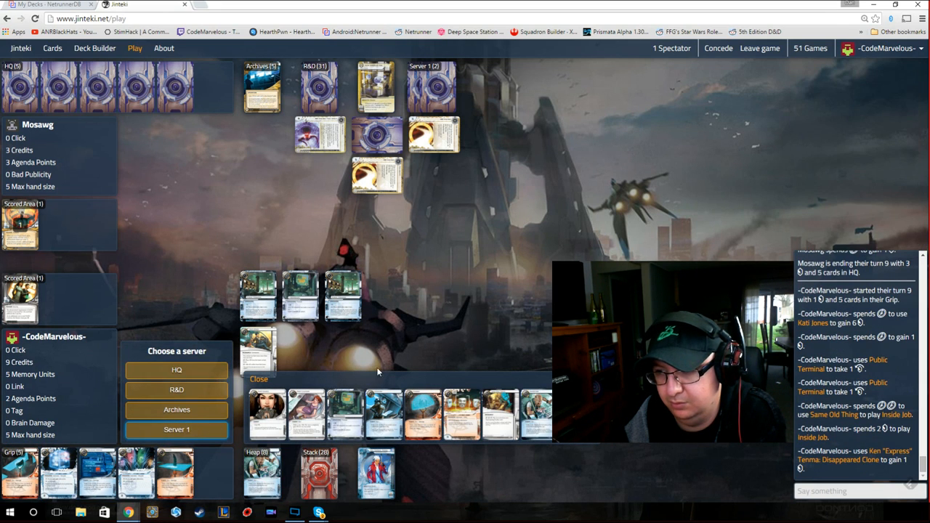
- Send the Inside Job run at Server 1 to trash Jackson Howard and Ash 2X3ZB9CY
left_click(176, 430)
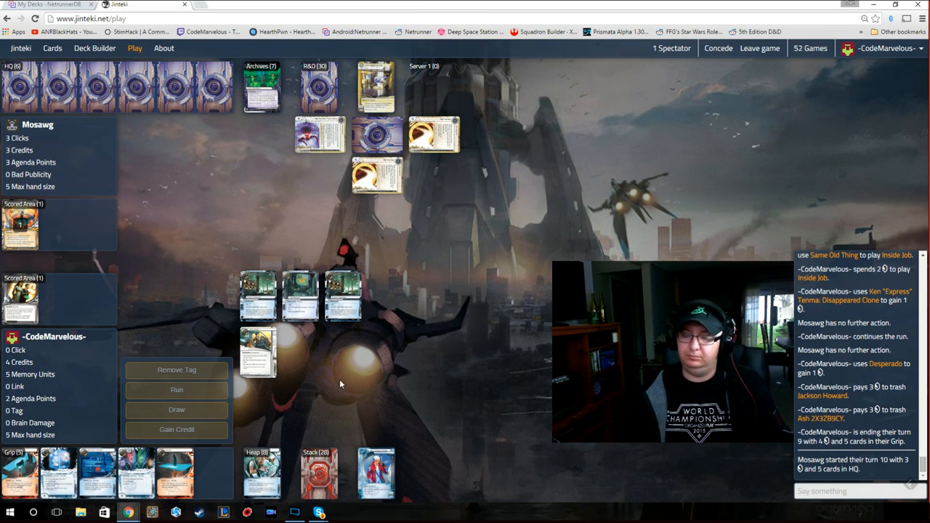
mouse_move(386, 227)
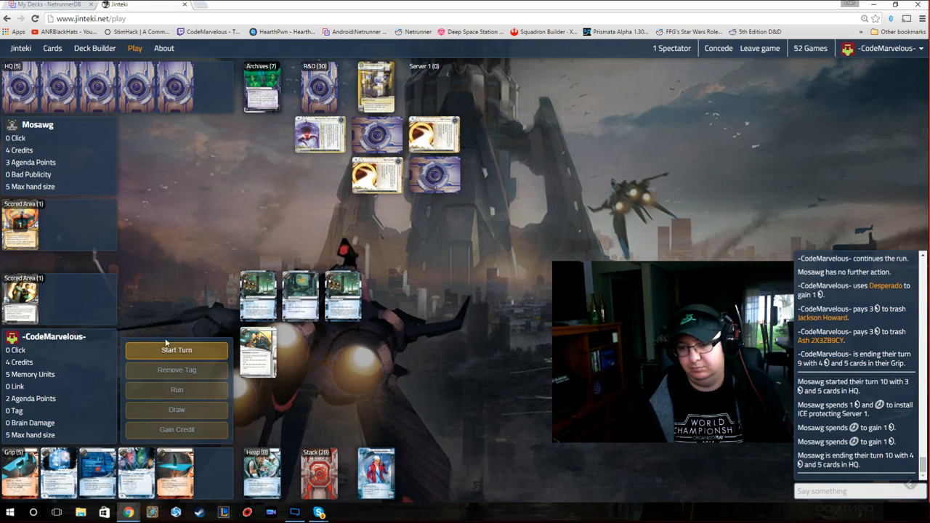
- Begin the runner's tenth turn
left_click(176, 349)
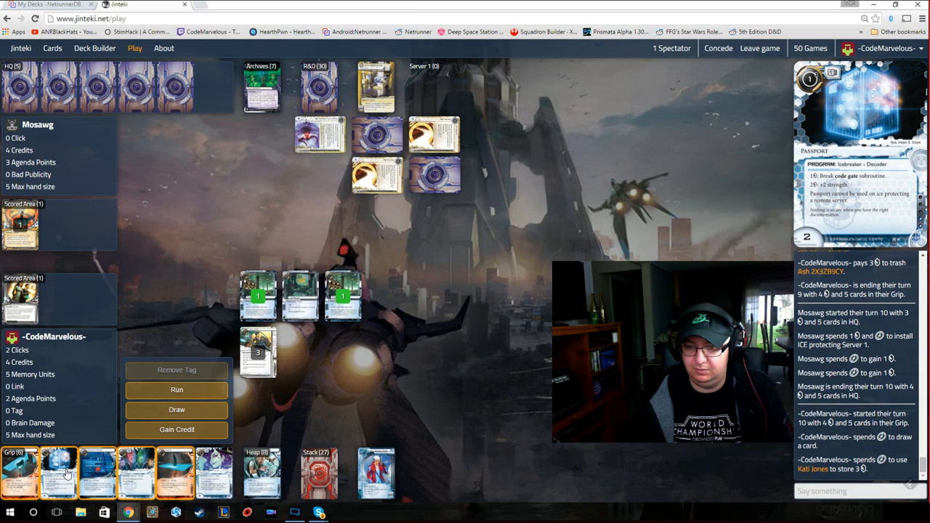
mouse_move(318, 135)
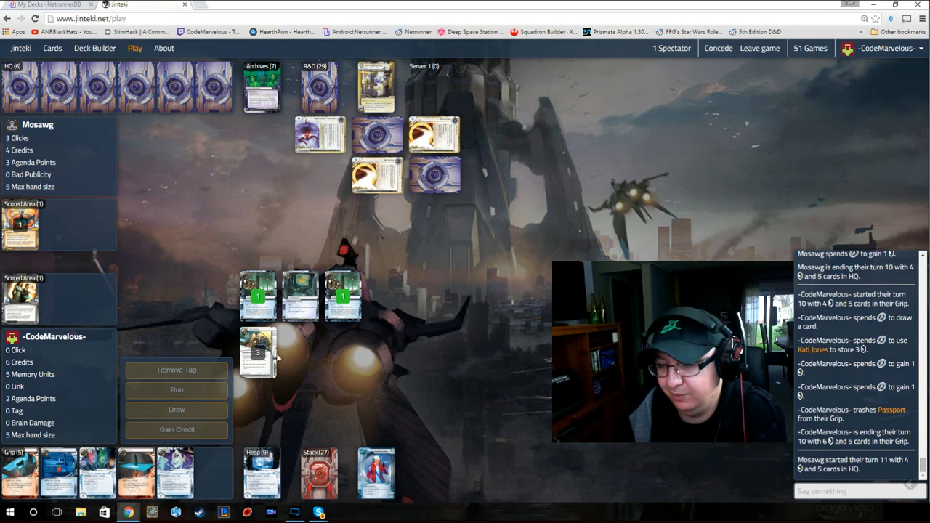
mouse_move(347, 261)
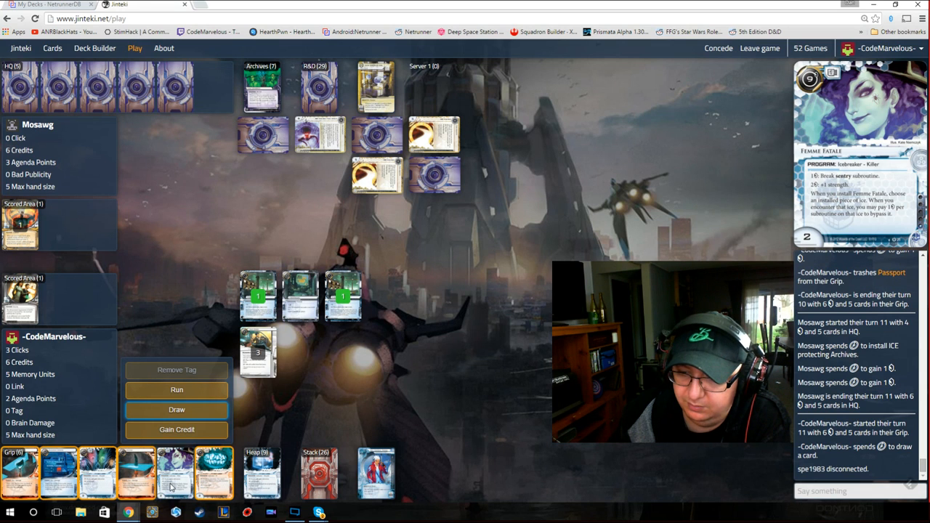
mouse_move(165, 480)
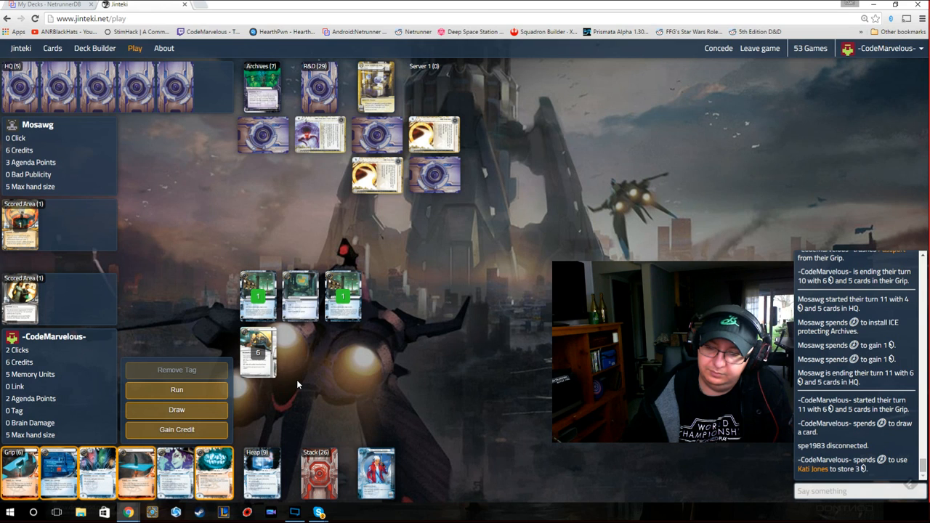
mouse_move(264, 145)
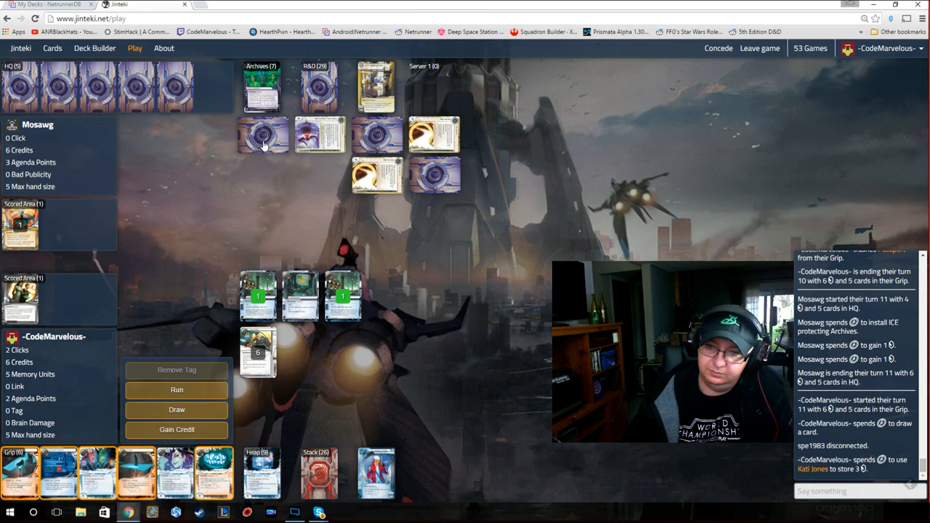
mouse_move(347, 170)
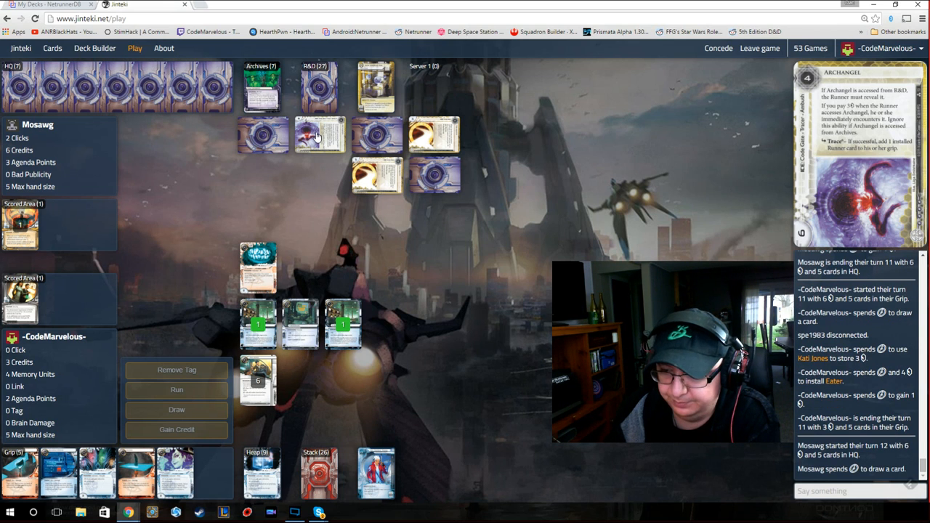
mouse_move(319, 139)
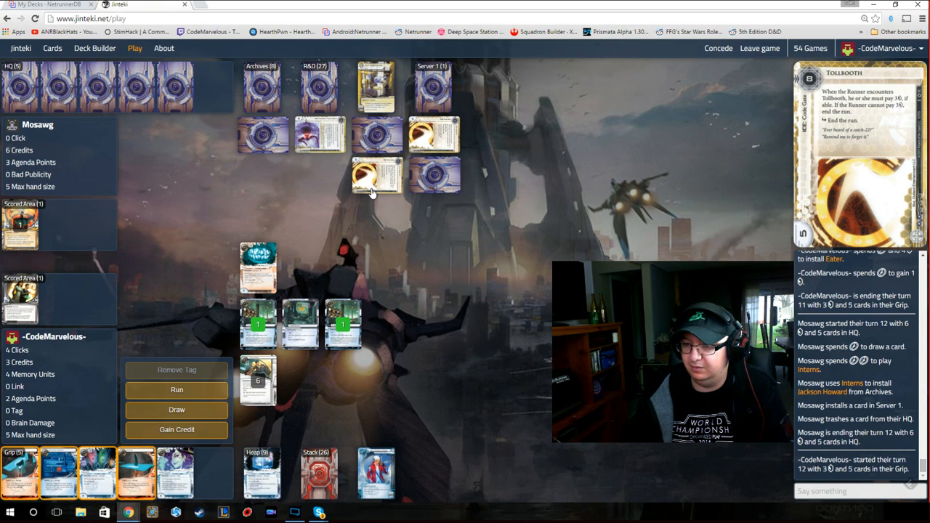
mouse_move(374, 194)
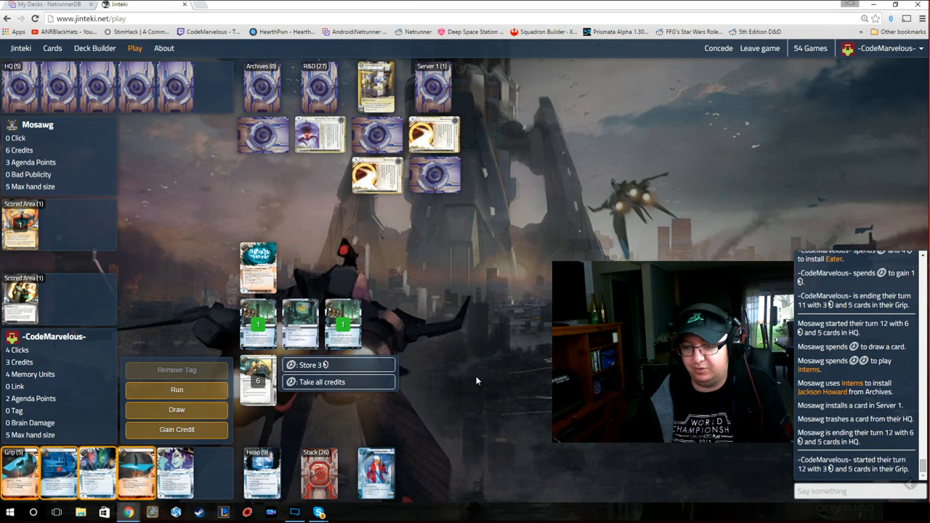
mouse_move(372, 357)
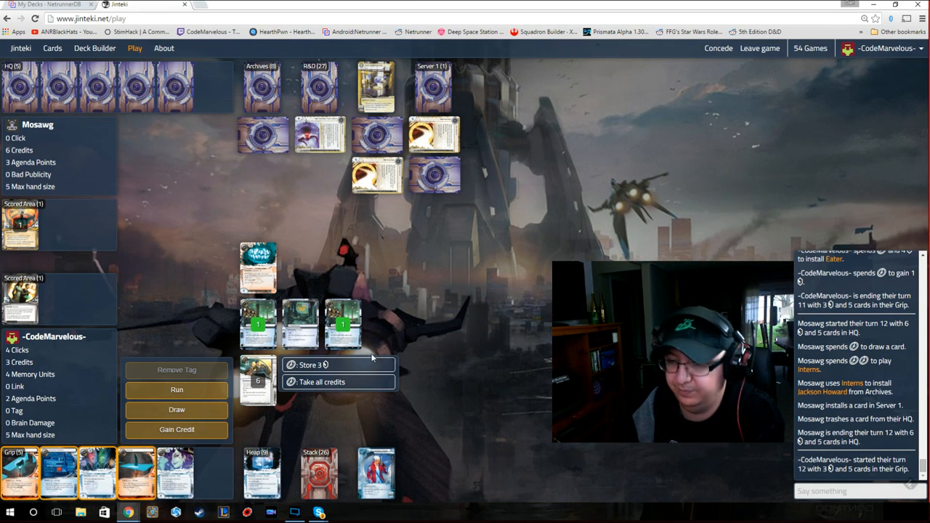
left_click(314, 364)
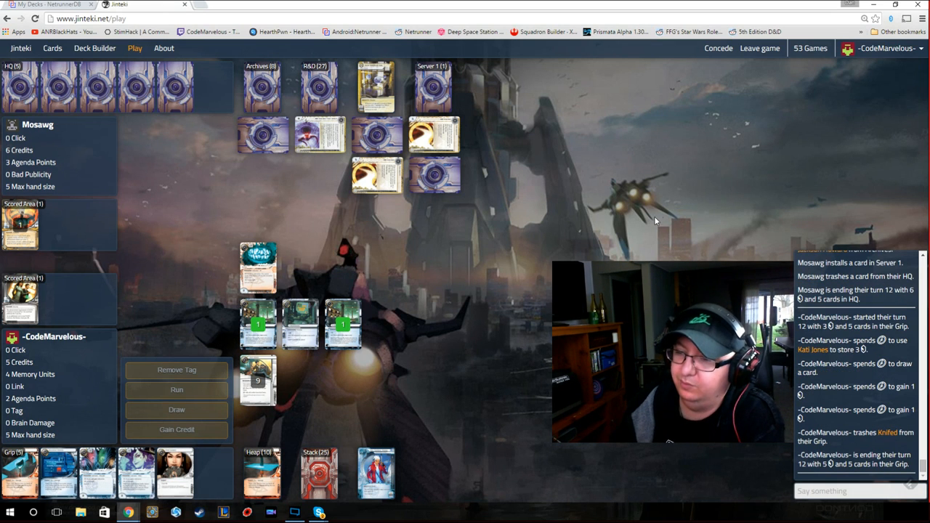
mouse_move(526, 260)
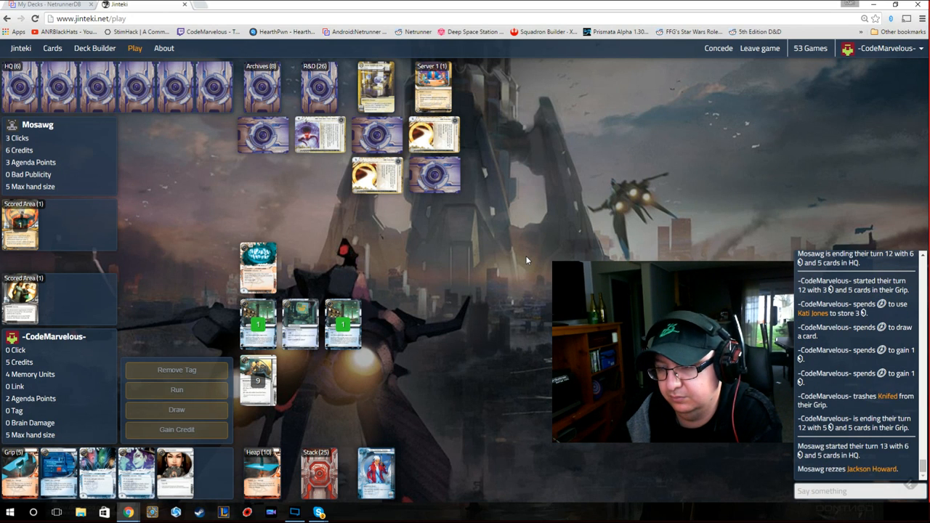
mouse_move(484, 205)
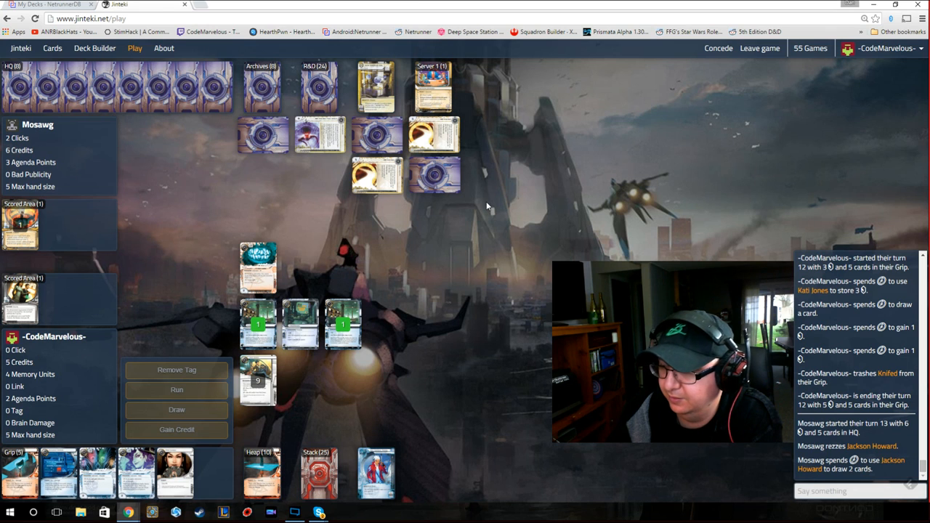
mouse_move(508, 198)
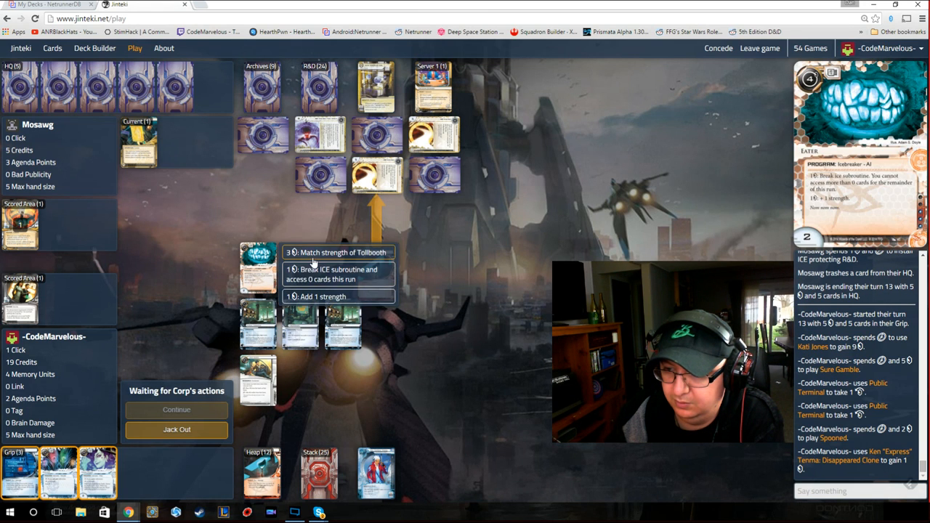
- Pump Eater to strength 5 and break Tollbooth's subroutine
left_click(337, 252)
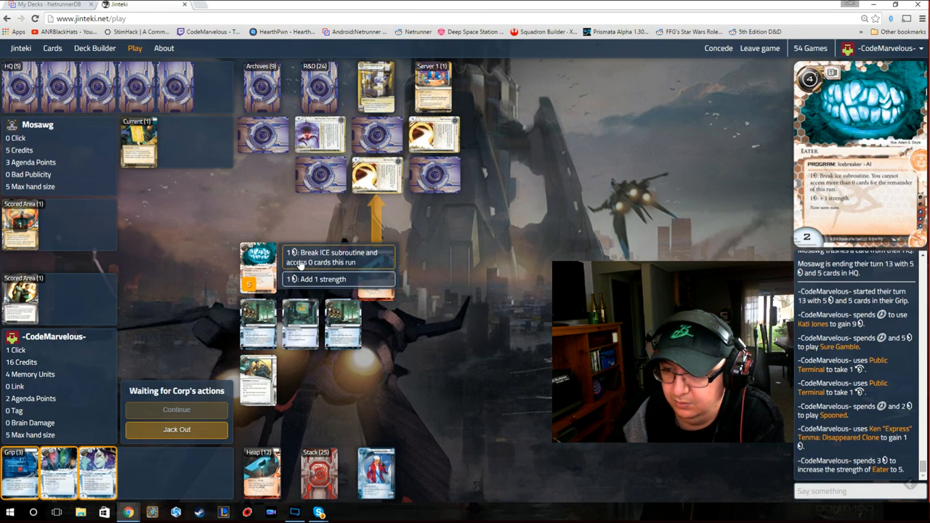
left_click(338, 257)
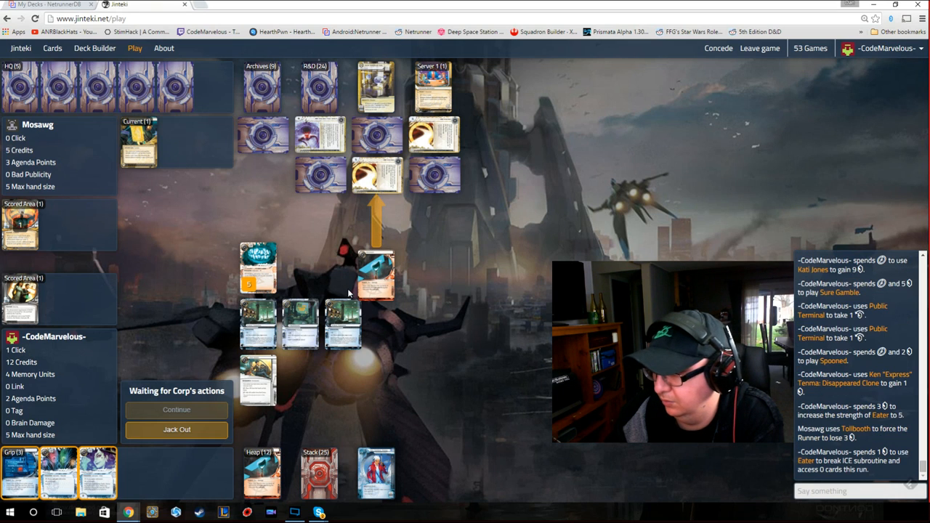
mouse_move(348, 297)
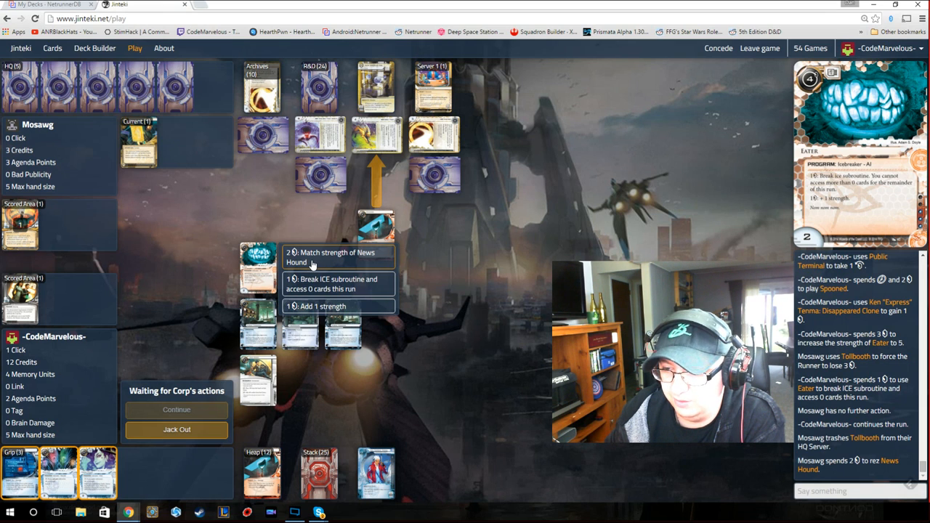
- Match News Hound's strength with Eater, type 'break' in chat, and jack out
left_click(338, 258)
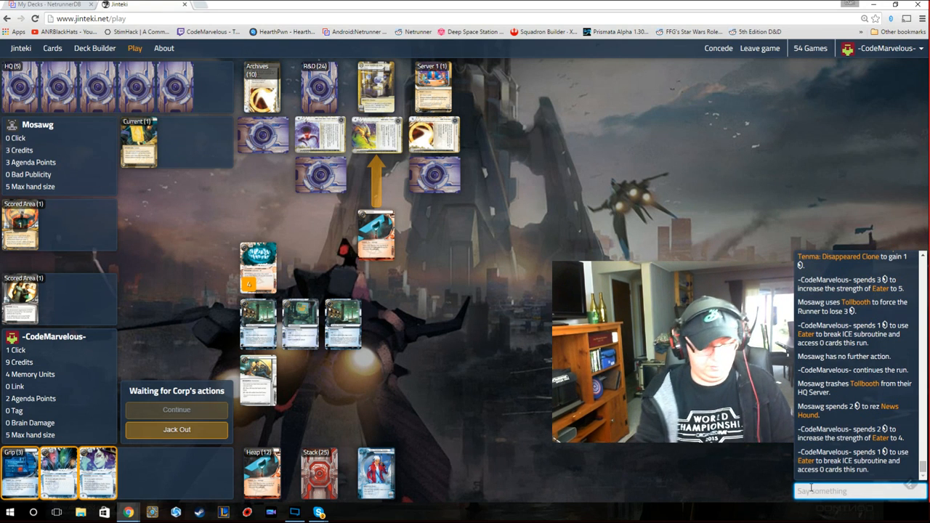
type("break")
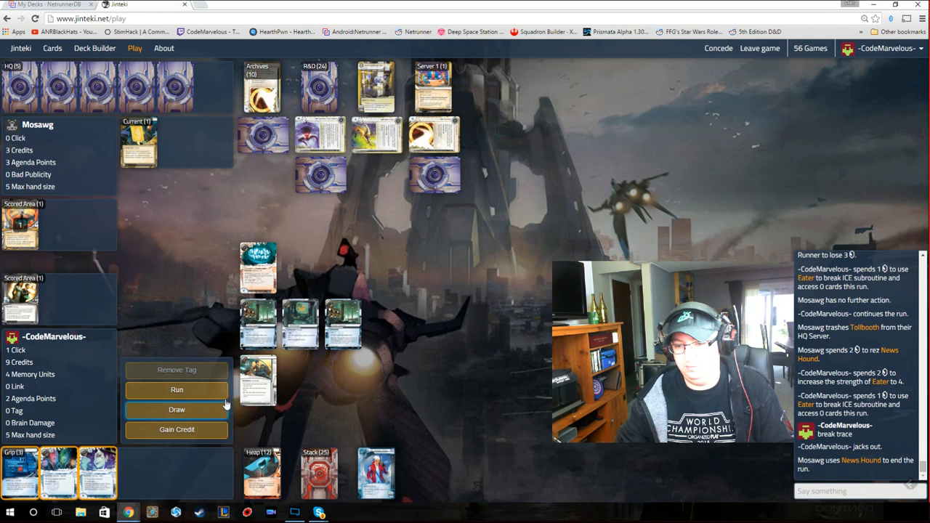
left_click(176, 409)
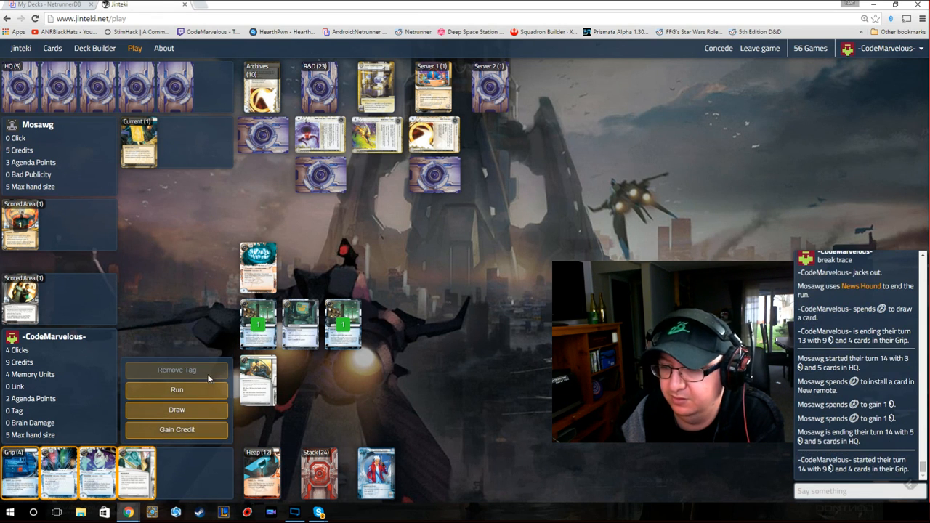
mouse_move(176, 390)
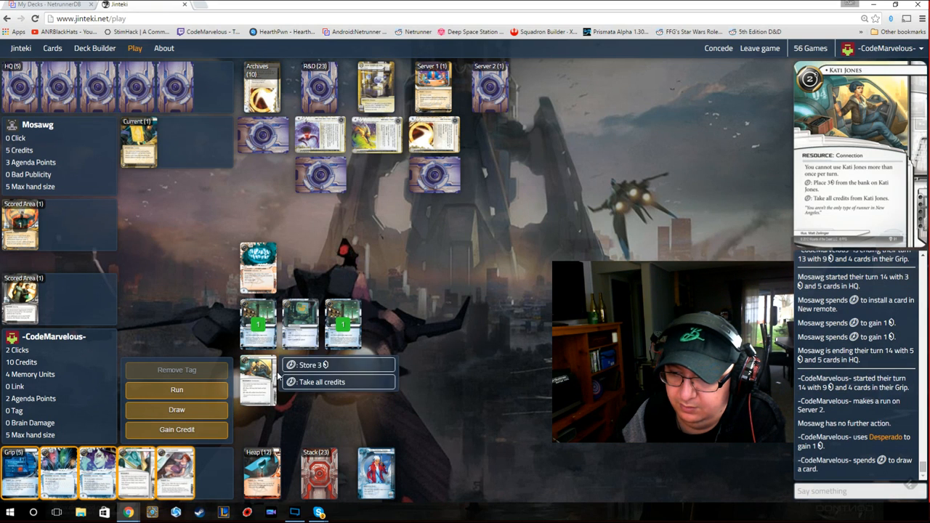
- Store 3 credits on Kati Jones during runner turn 14
left_click(314, 364)
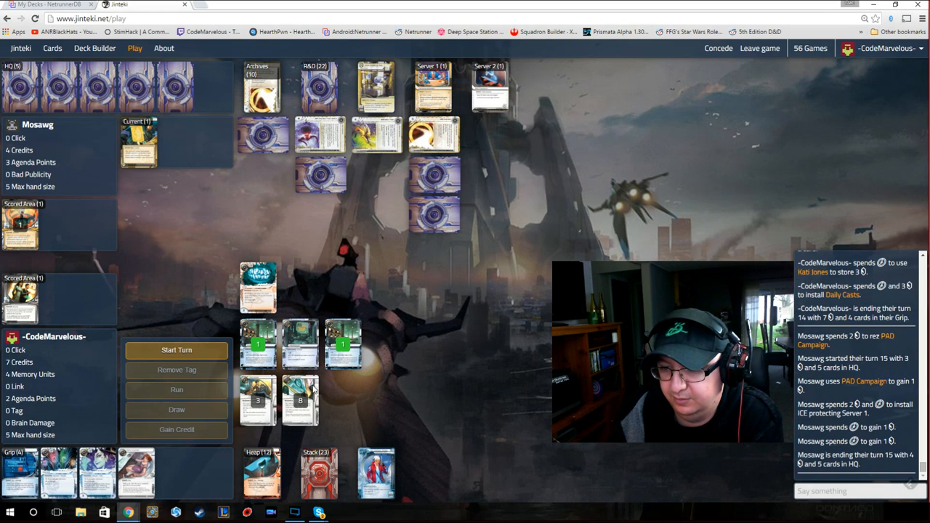
- Begin runner turn 15, collecting 2 credits from Daily Casts
left_click(177, 349)
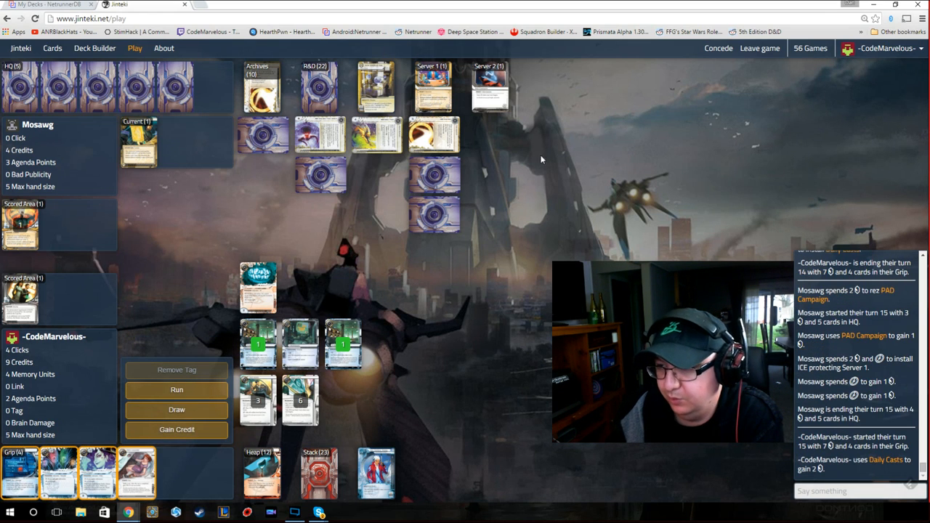
mouse_move(493, 87)
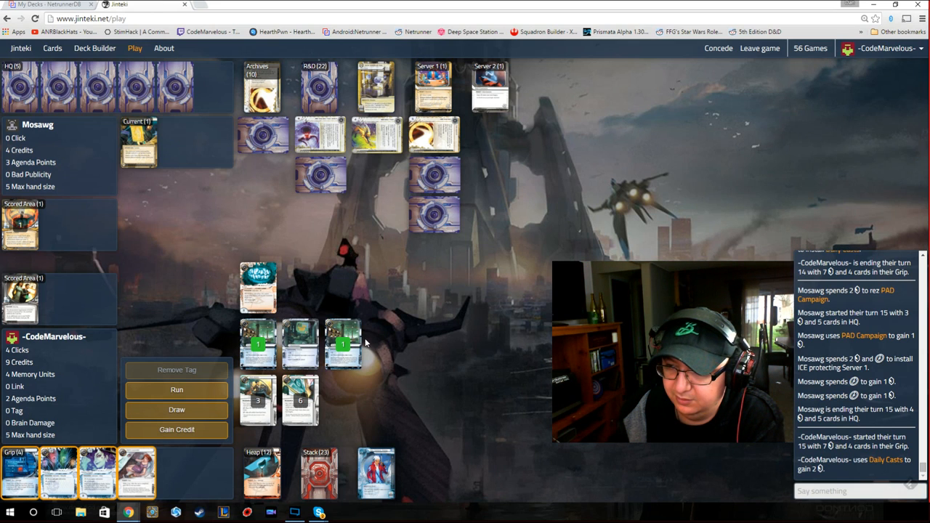
mouse_move(369, 344)
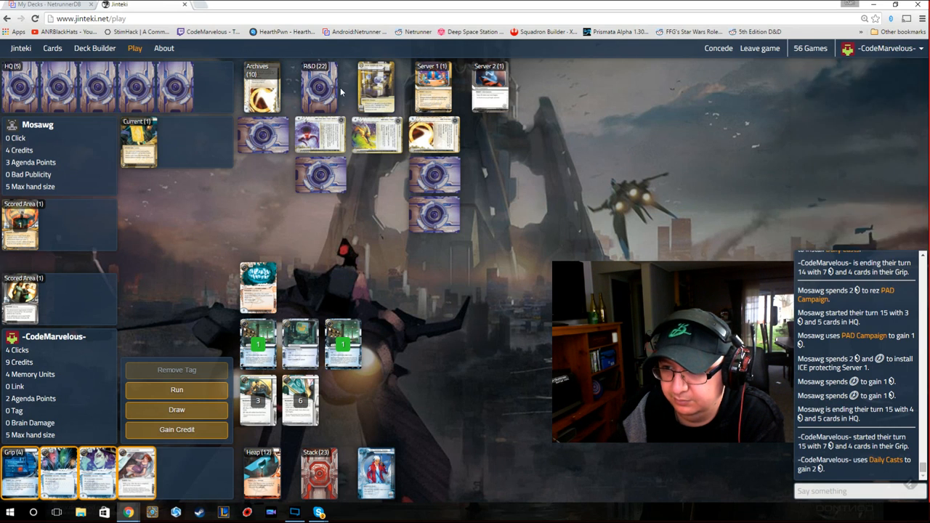
left_click(260, 85)
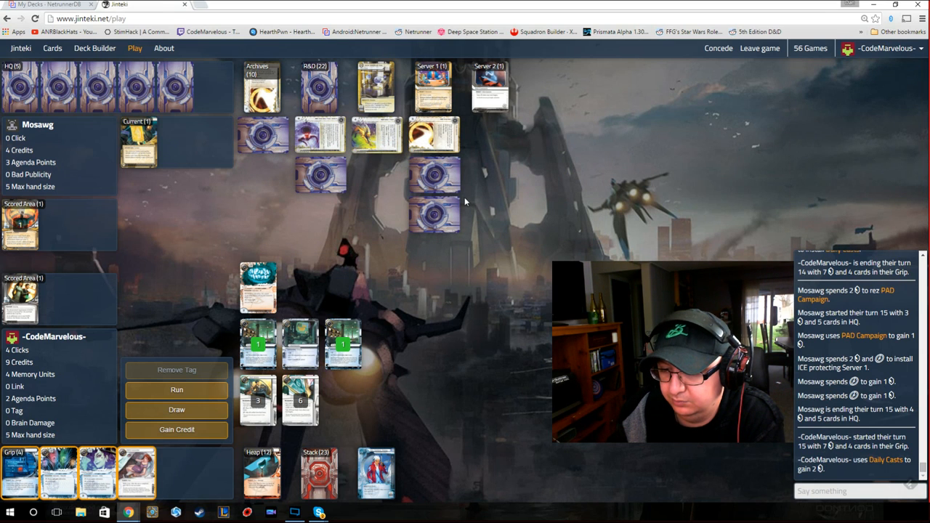
mouse_move(528, 260)
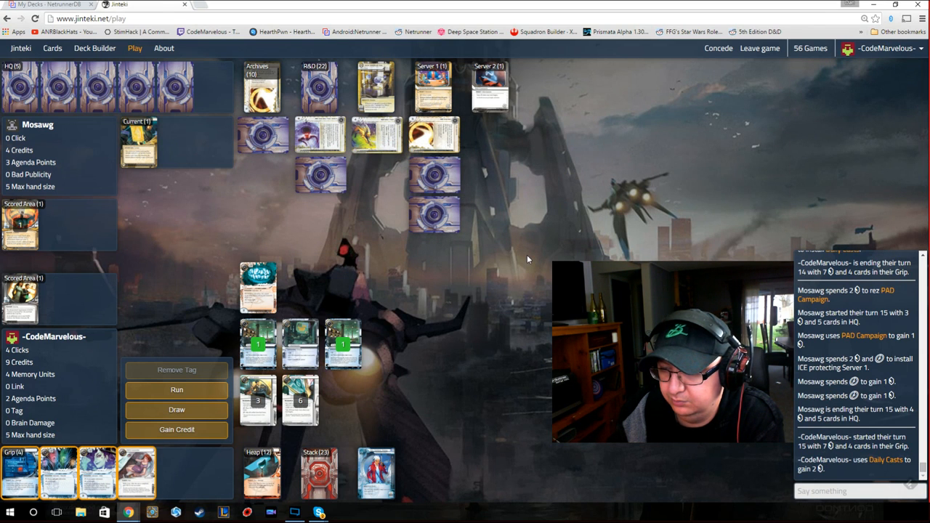
mouse_move(455, 294)
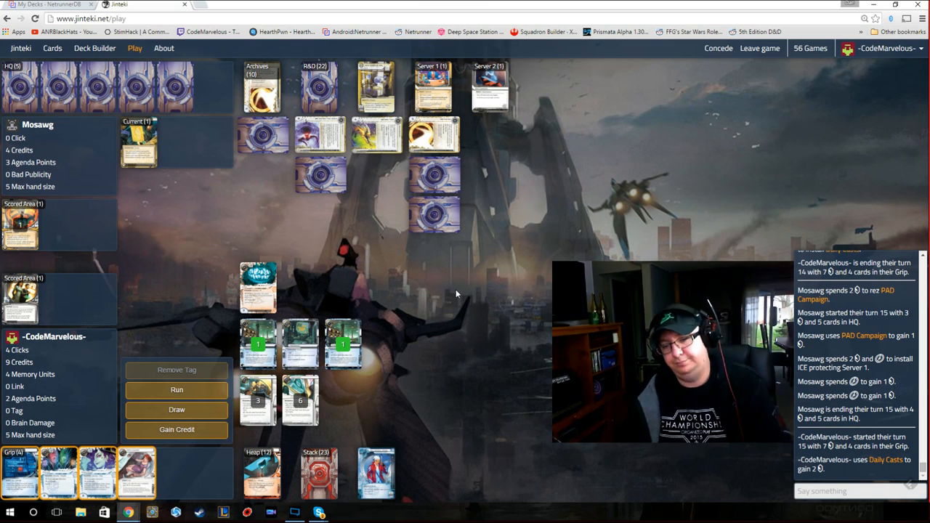
mouse_move(444, 305)
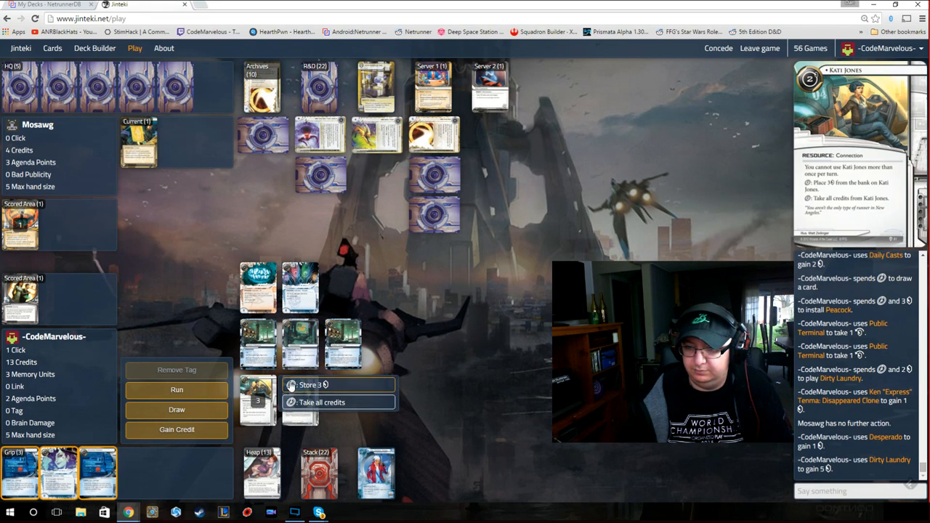
- Store 3 more credits on Kati Jones and end the runner's turn
left_click(319, 384)
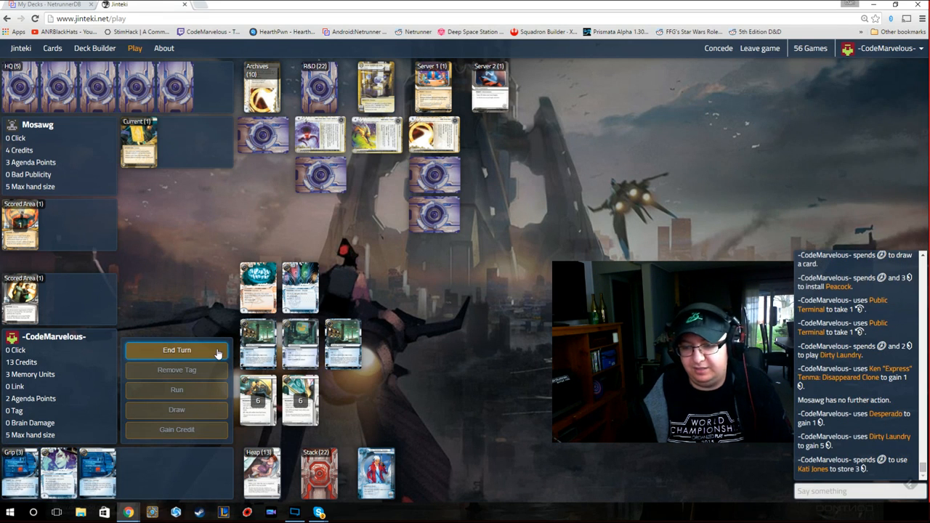
left_click(177, 350)
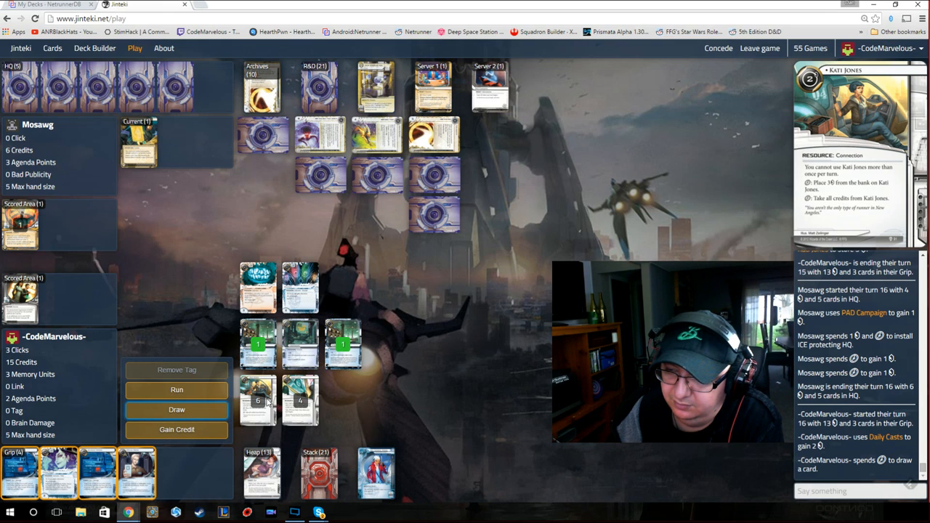
mouse_move(378, 138)
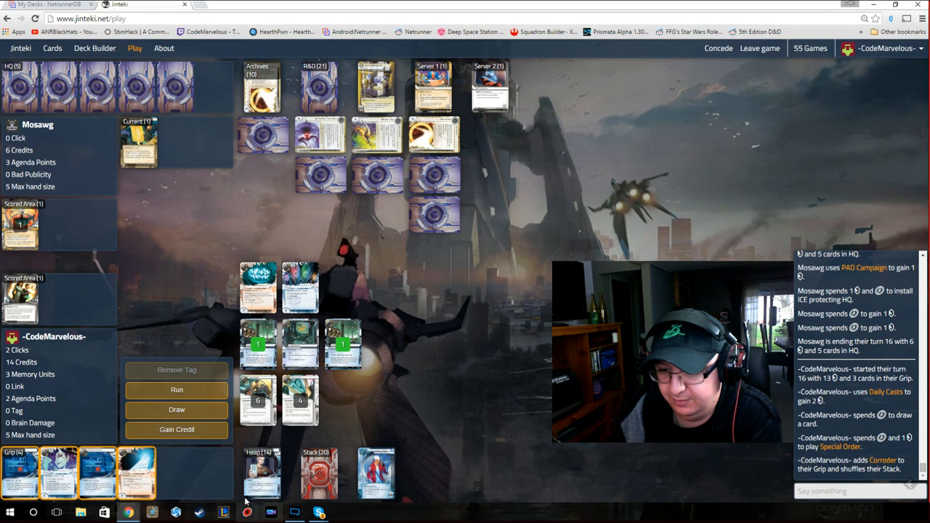
mouse_move(167, 302)
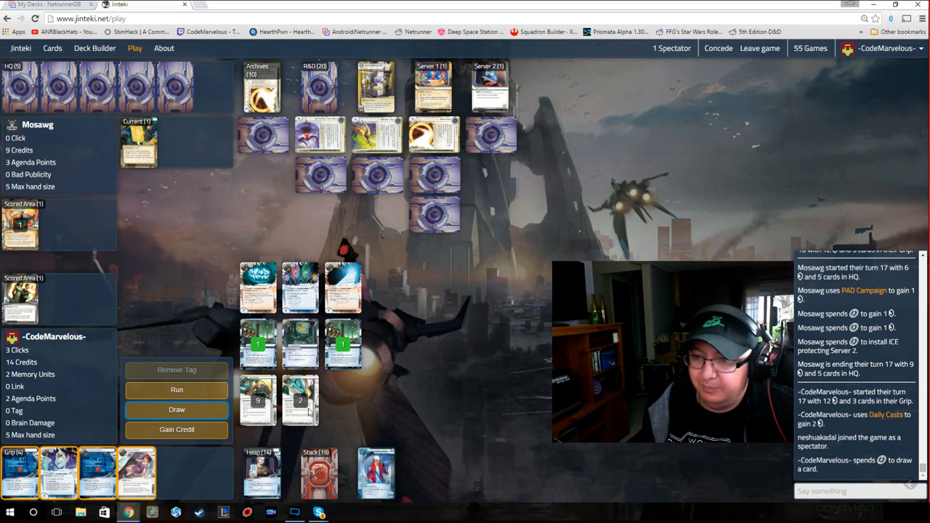
mouse_move(385, 142)
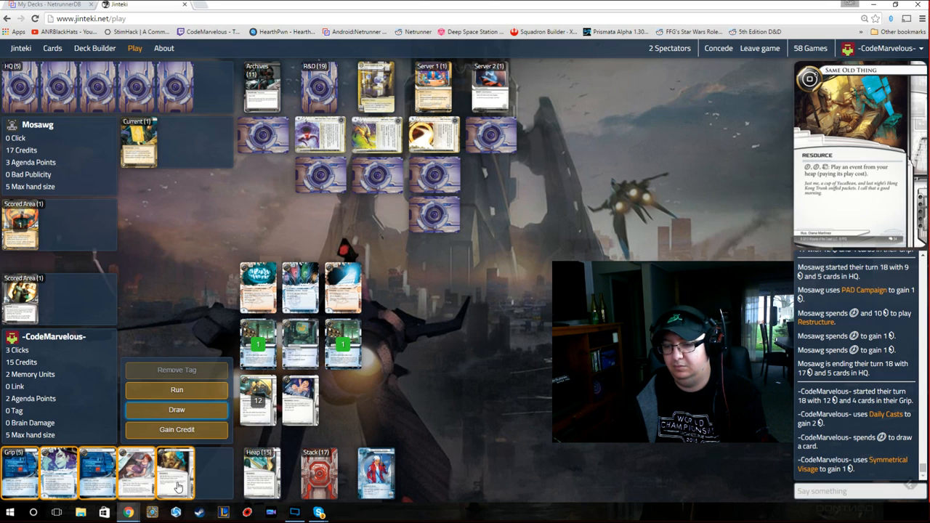
mouse_move(134, 486)
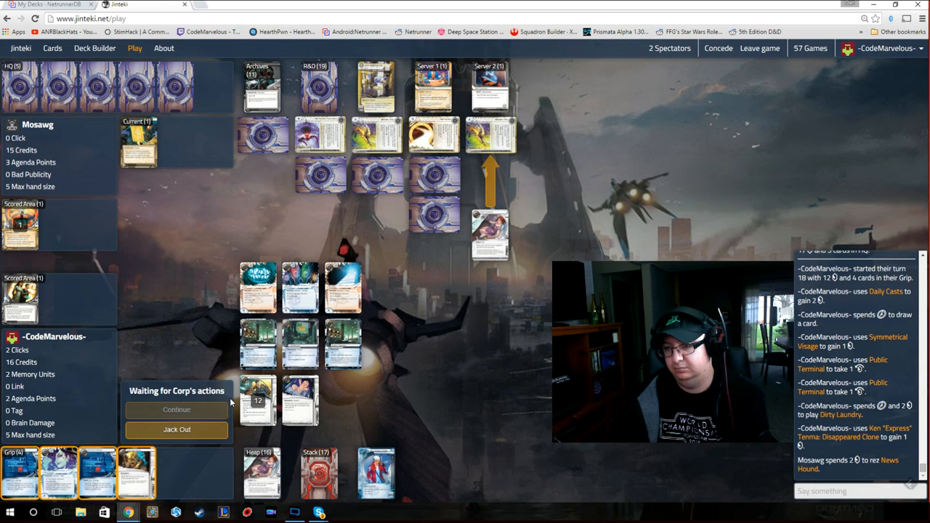
mouse_move(203, 264)
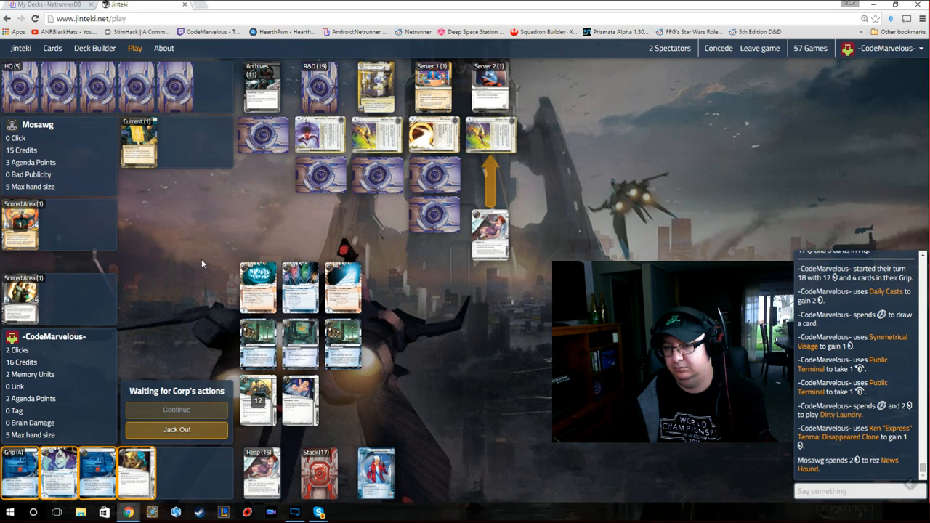
- Break News Hound's subroutine using Eater's ability
left_click(258, 287)
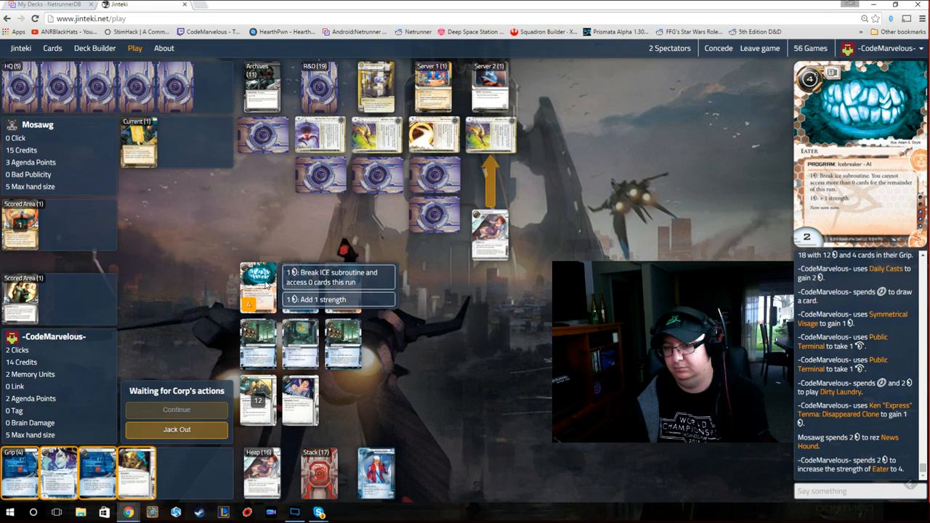
left_click(338, 277)
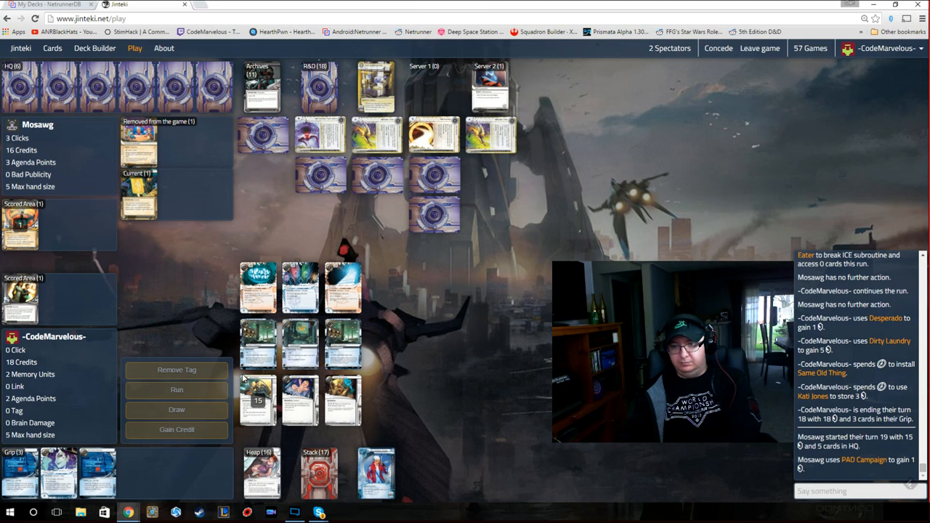
mouse_move(427, 319)
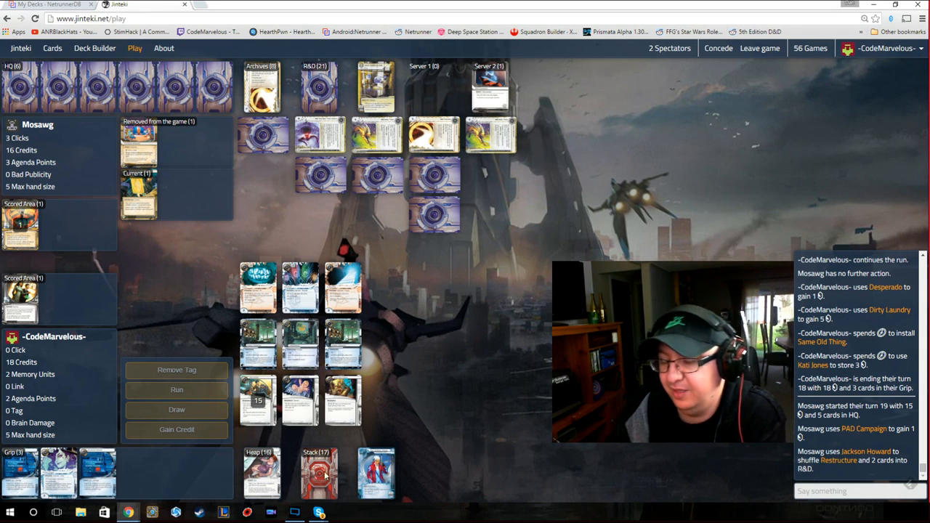
mouse_move(387, 135)
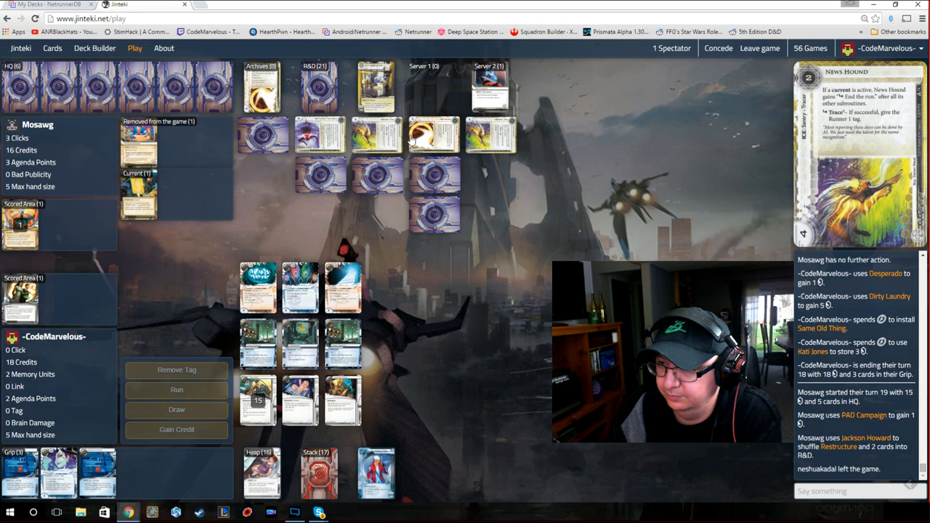
mouse_move(435, 134)
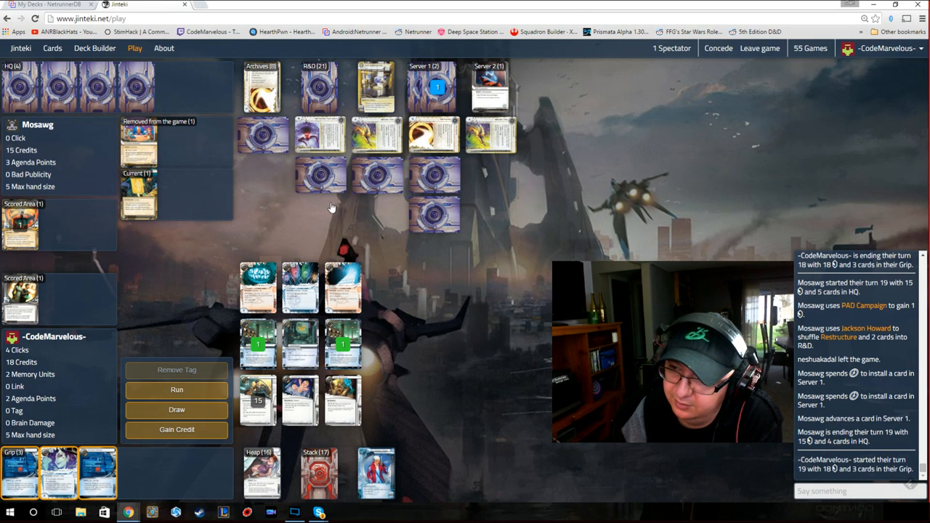
mouse_move(341, 207)
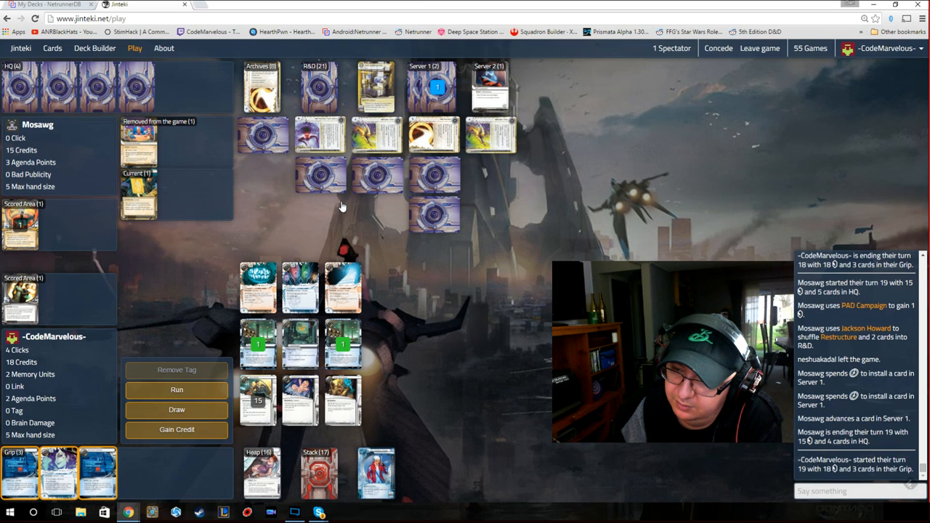
mouse_move(447, 102)
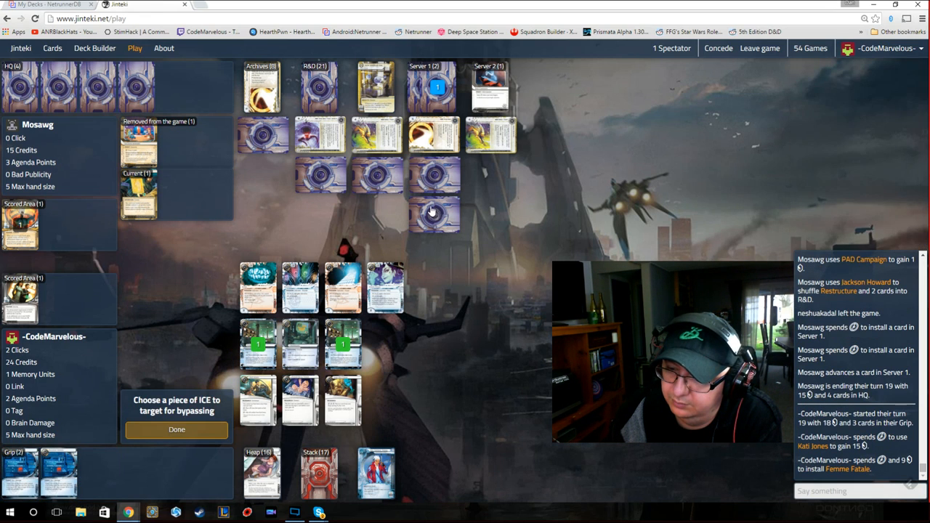
- Set Tollbooth as Femme Fatale's bypass target and run Server 1
left_click(177, 430)
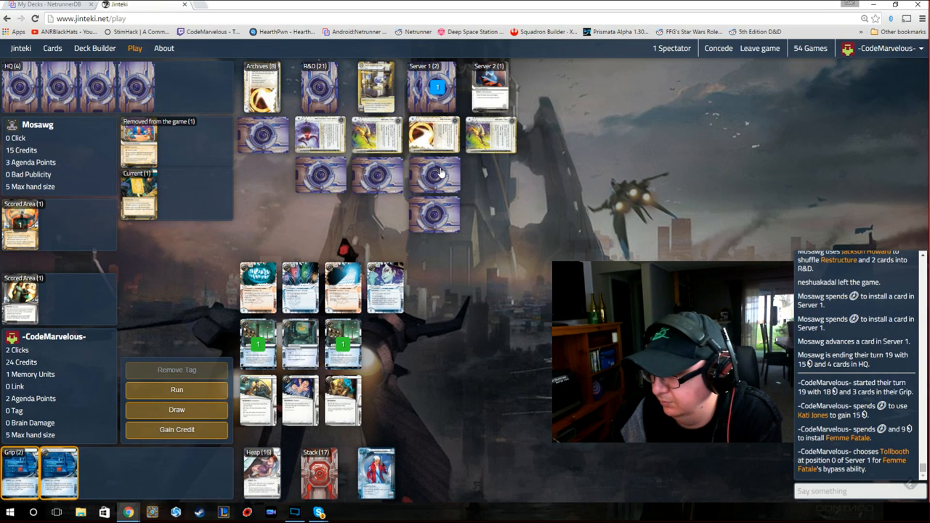
mouse_move(434, 179)
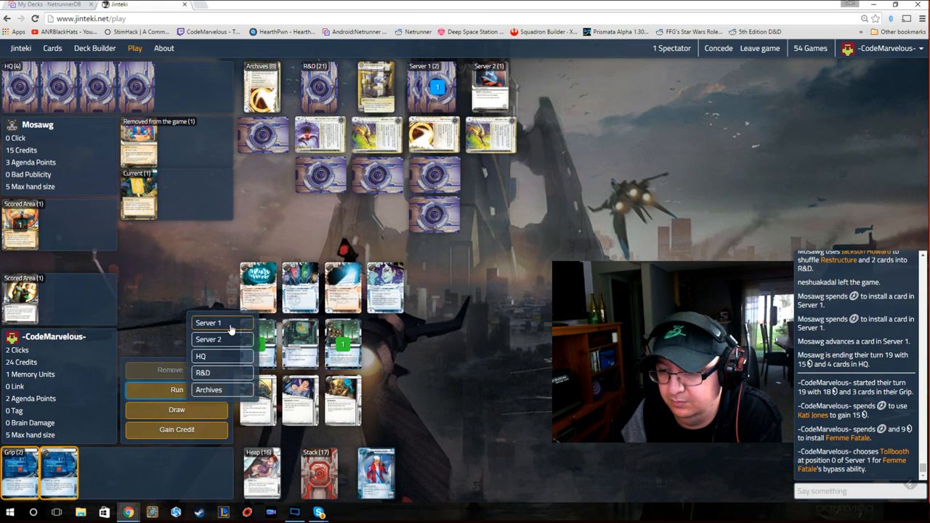
left_click(209, 322)
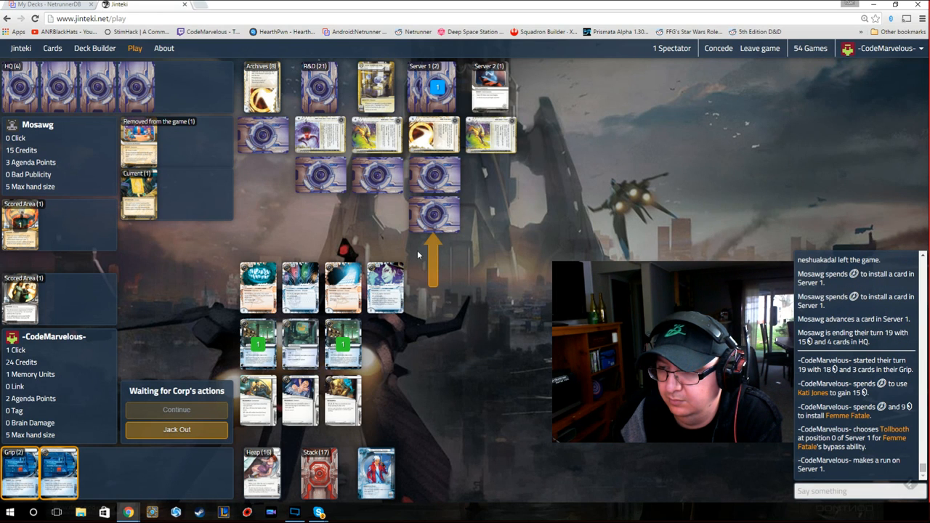
mouse_move(445, 215)
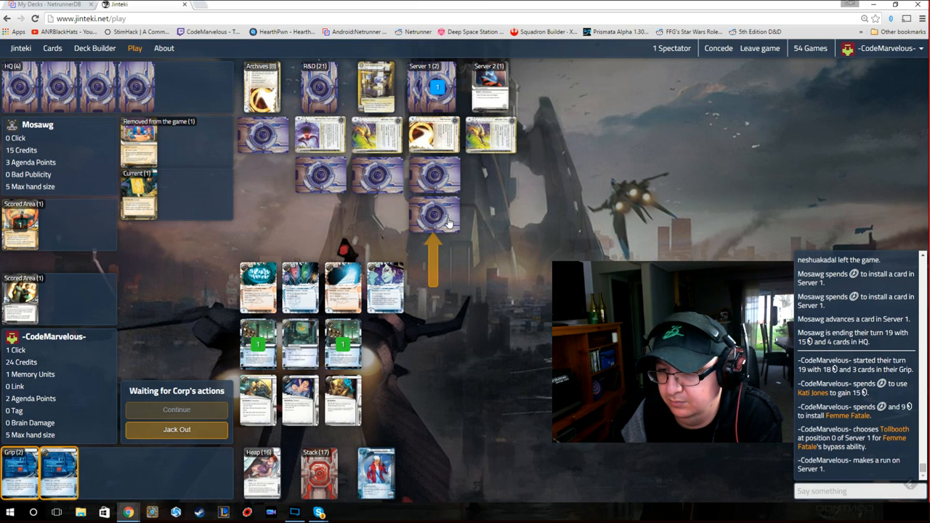
- Continue the Server 1 run after the Corp rezzes Excalibur
left_click(434, 213)
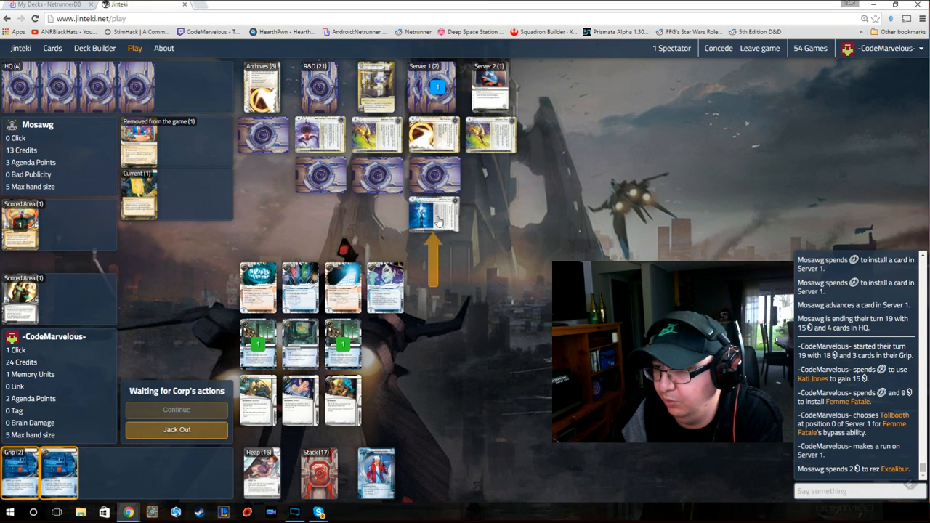
mouse_move(410, 207)
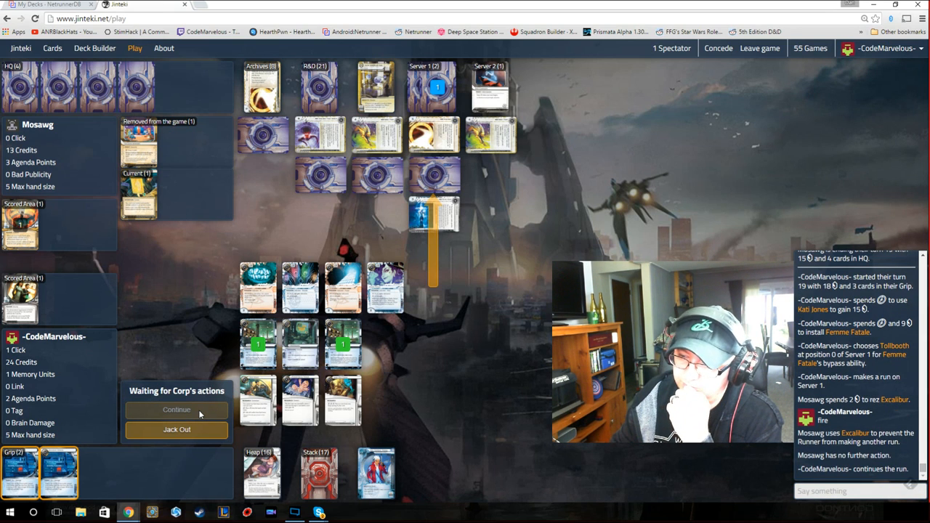
mouse_move(496, 166)
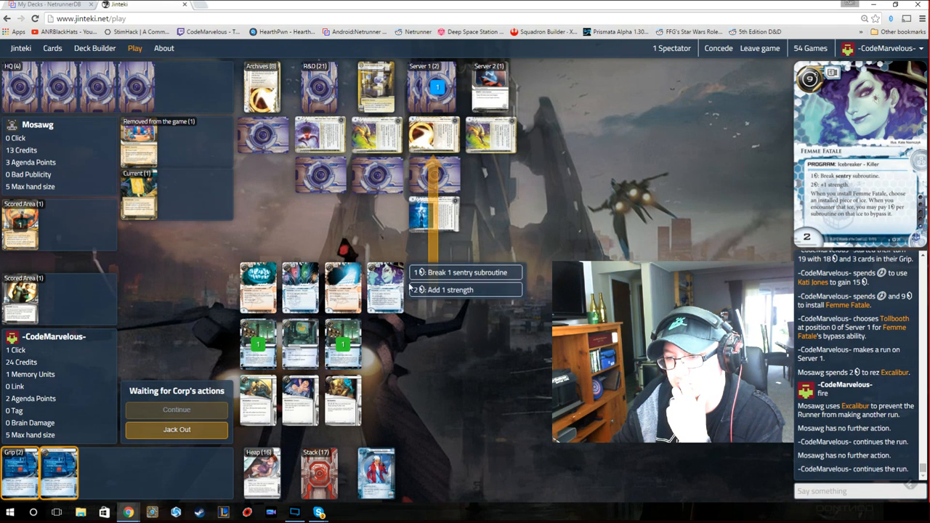
- Break the sentry subroutine with Femme Fatale during the remote server run
left_click(467, 272)
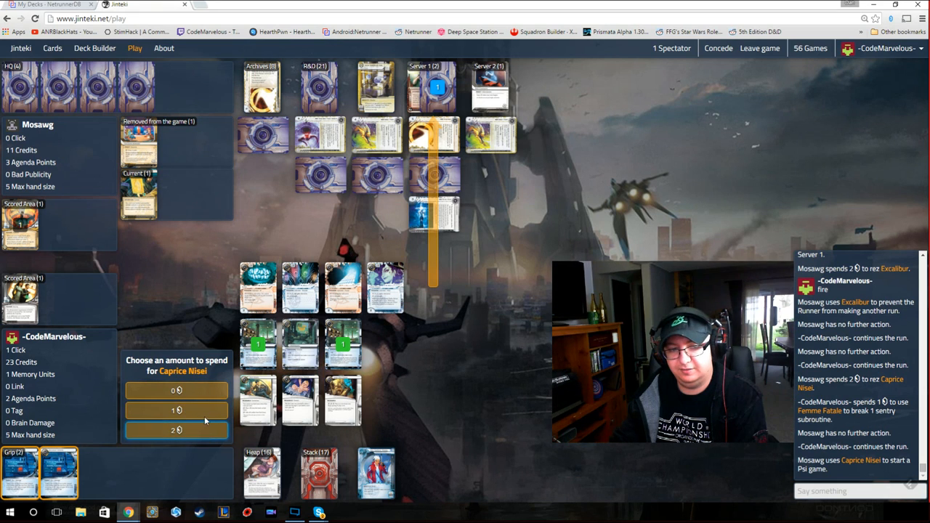
mouse_move(220, 431)
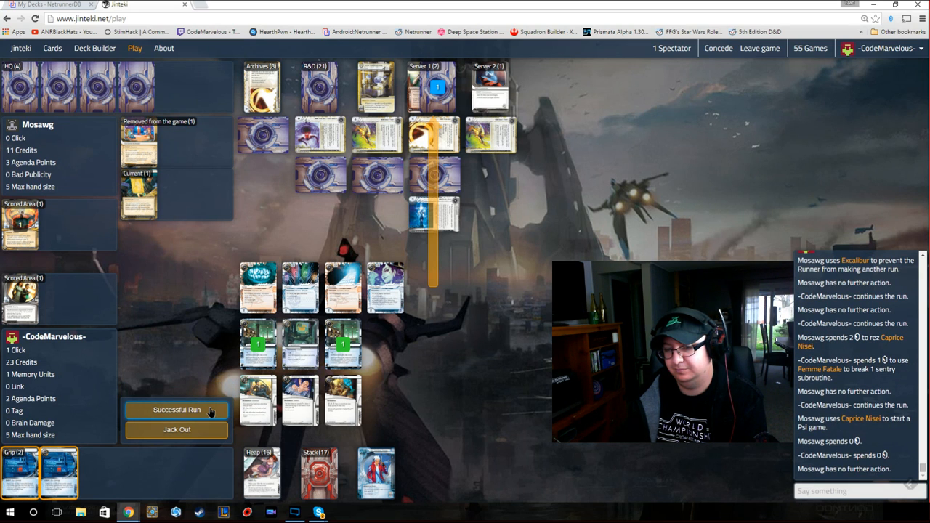
mouse_move(341, 287)
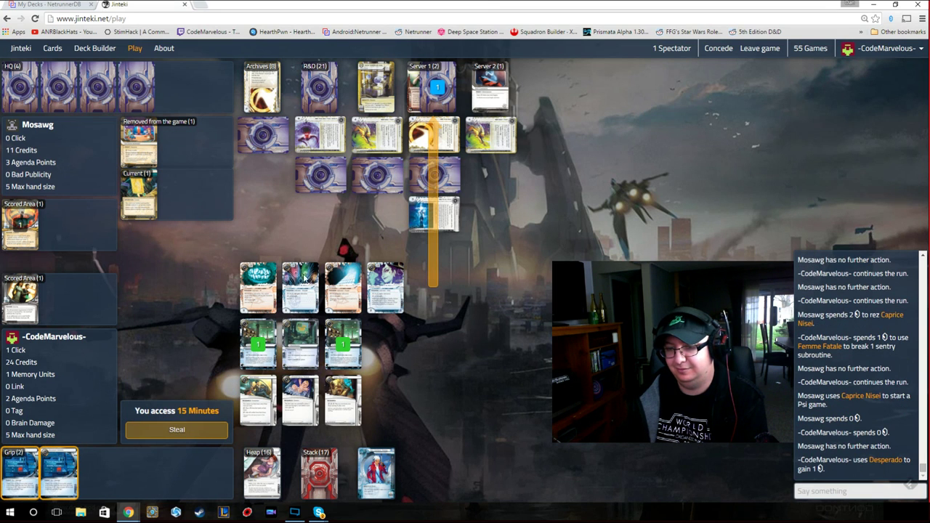
left_click(176, 430)
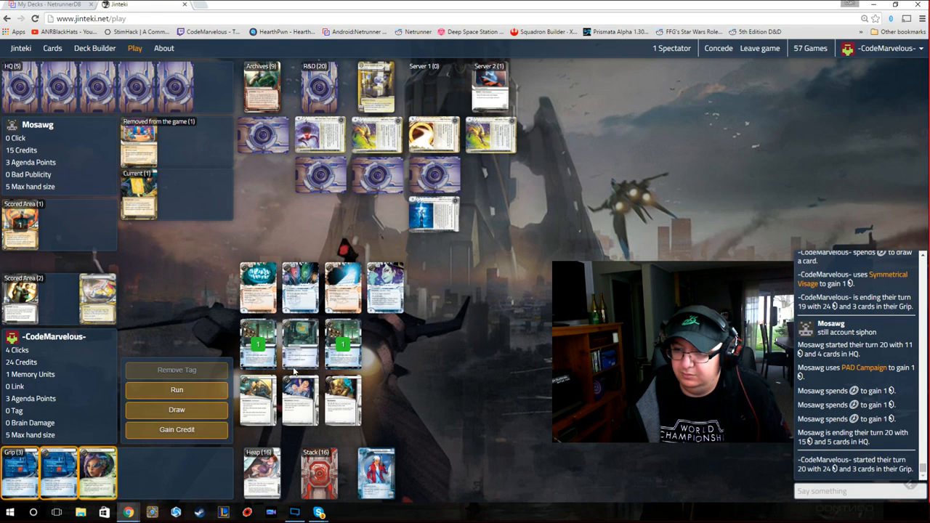
mouse_move(176, 410)
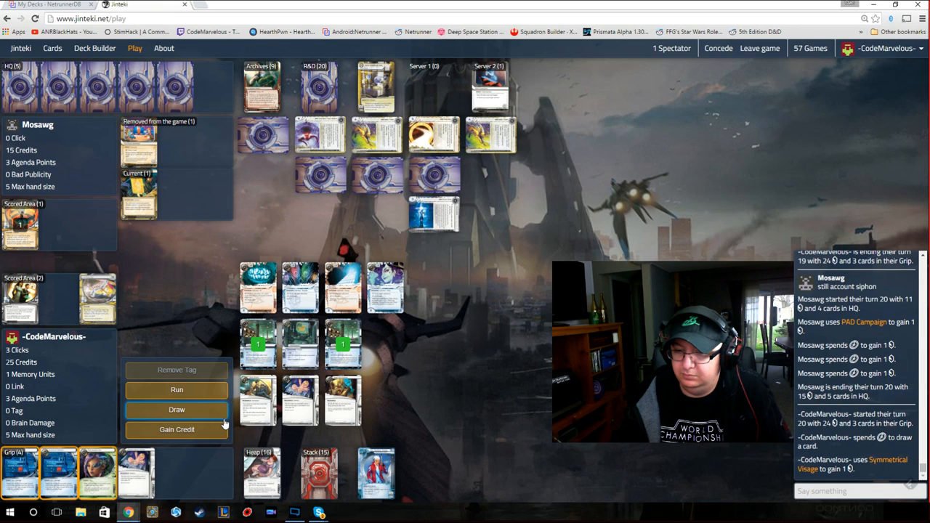
mouse_move(370, 410)
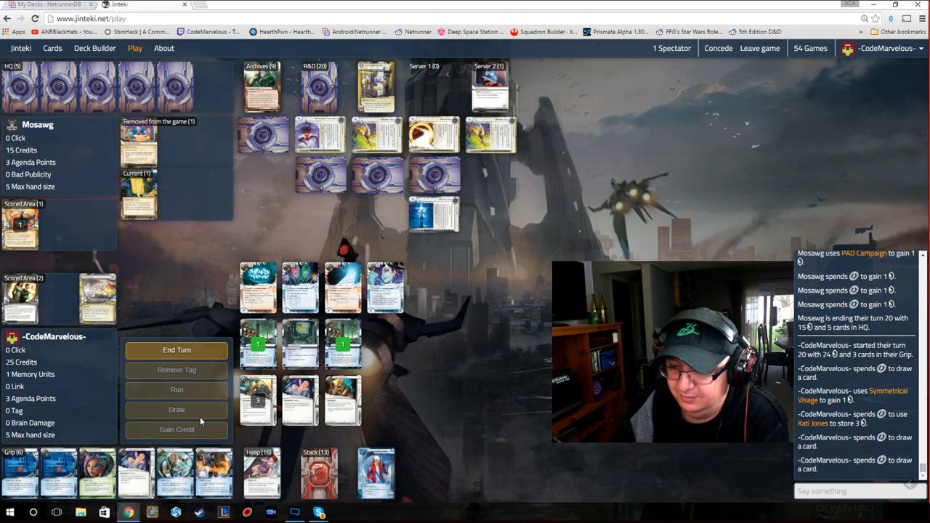
mouse_move(211, 473)
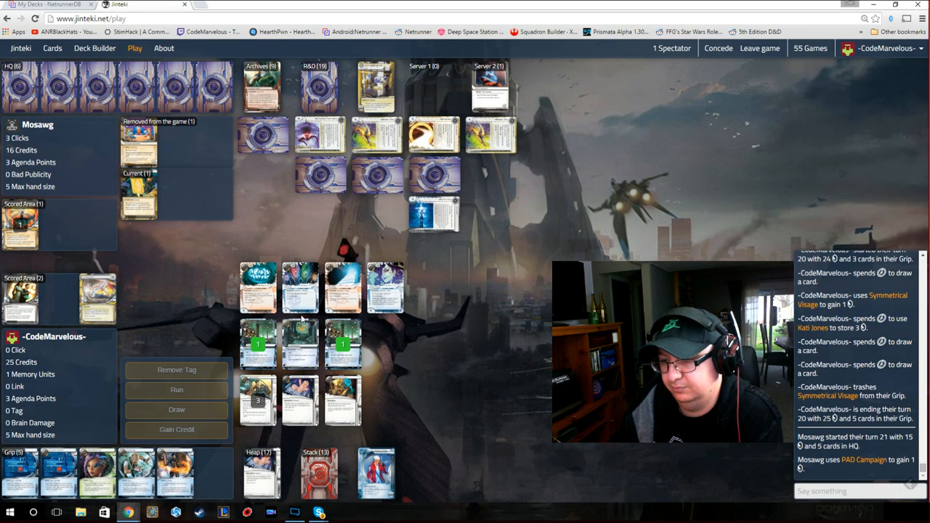
mouse_move(301, 309)
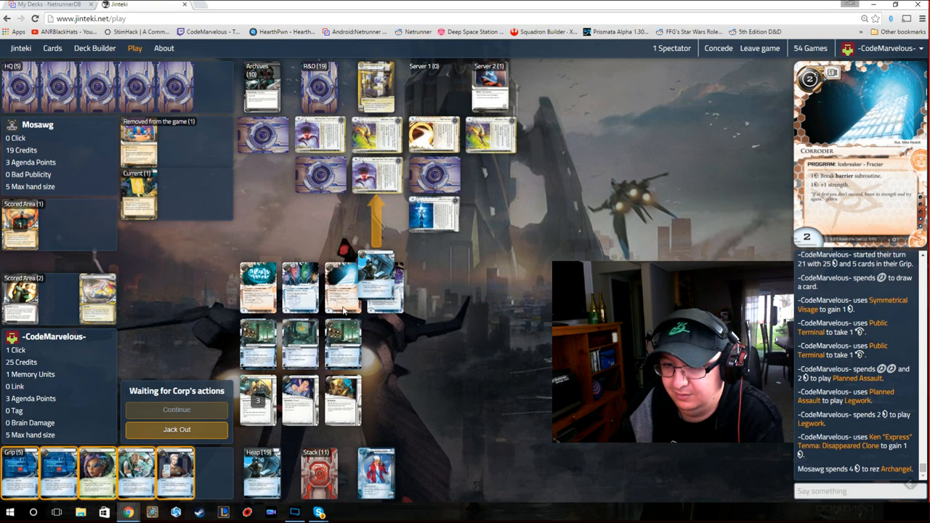
- Pump Peacock to strength 8 and break Archangel's code gate subroutine
left_click(376, 269)
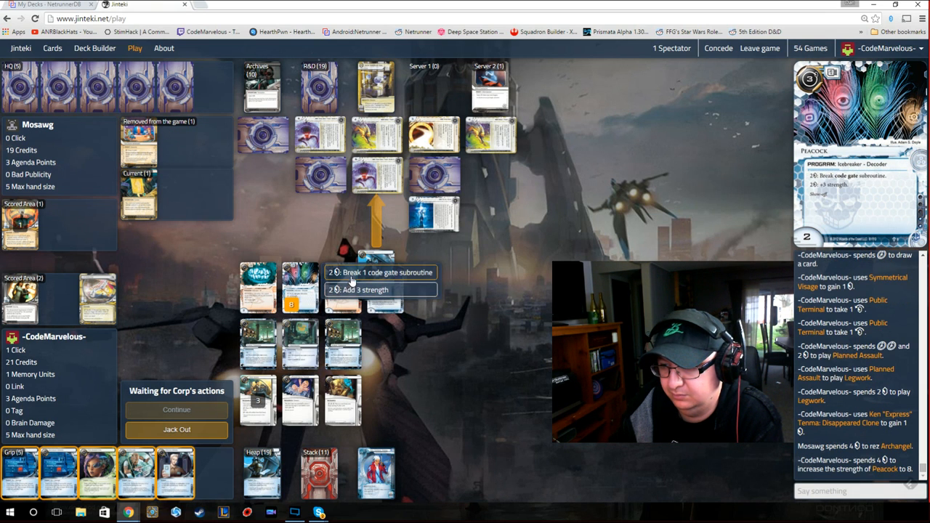
left_click(380, 272)
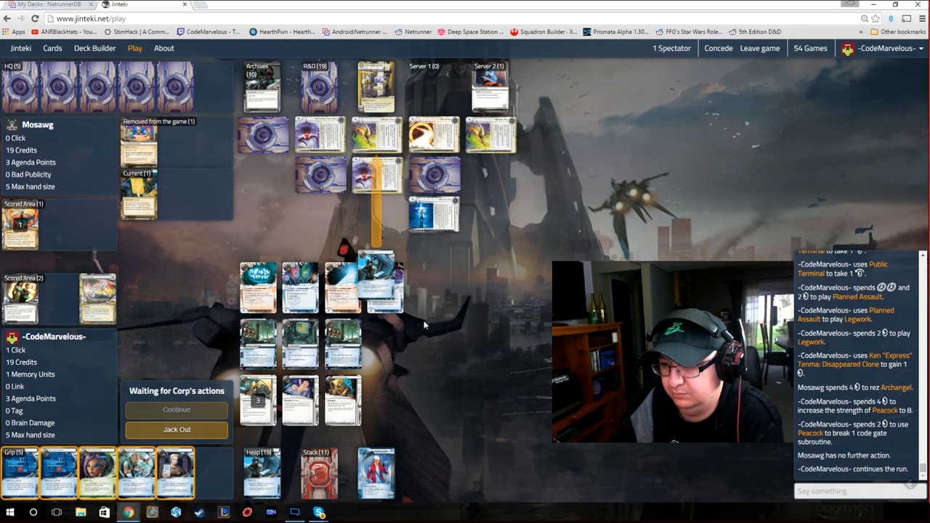
mouse_move(396, 313)
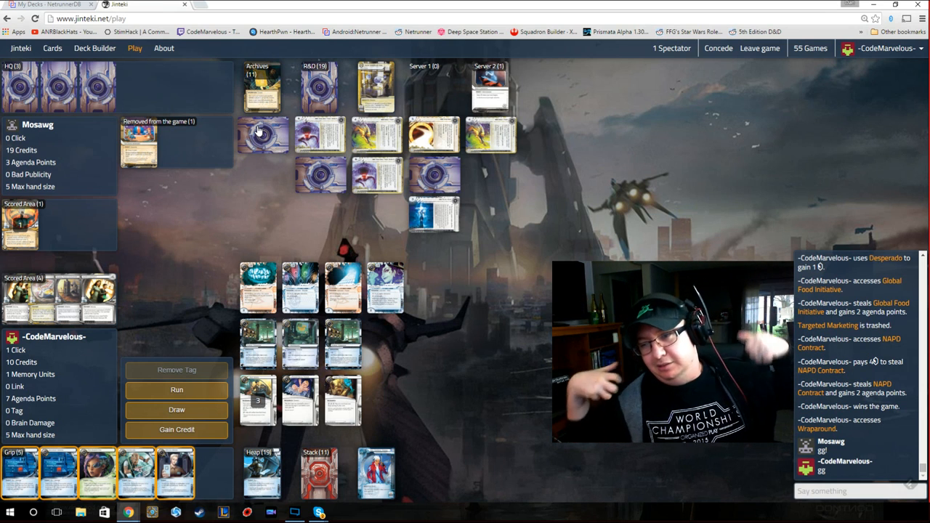
mouse_move(412, 95)
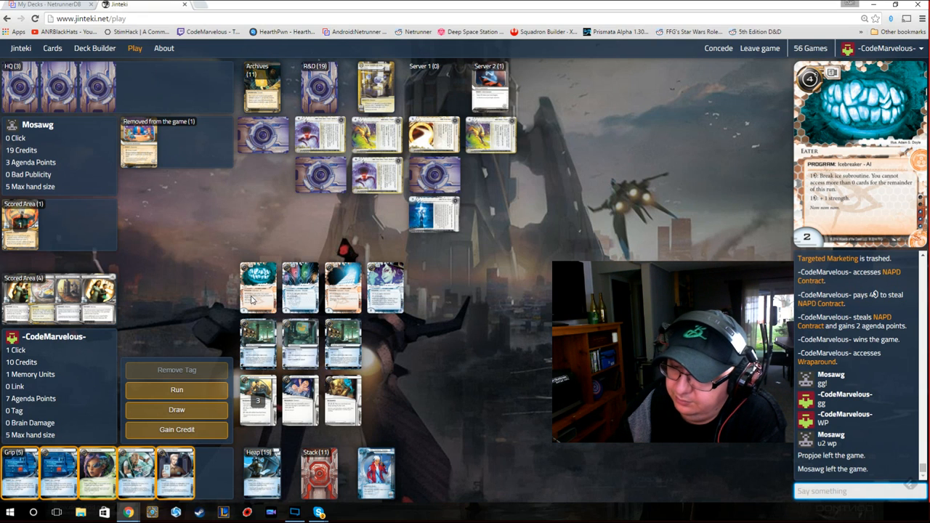
mouse_move(294, 343)
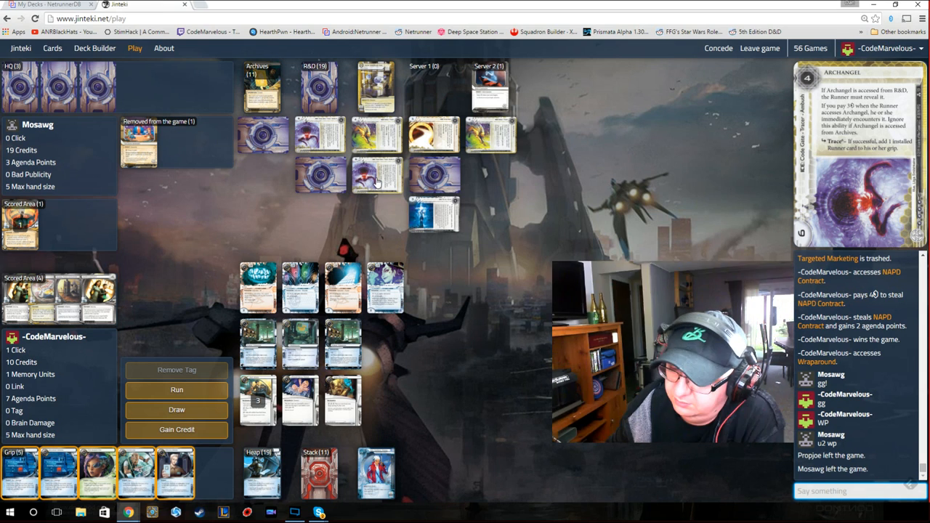
mouse_move(380, 184)
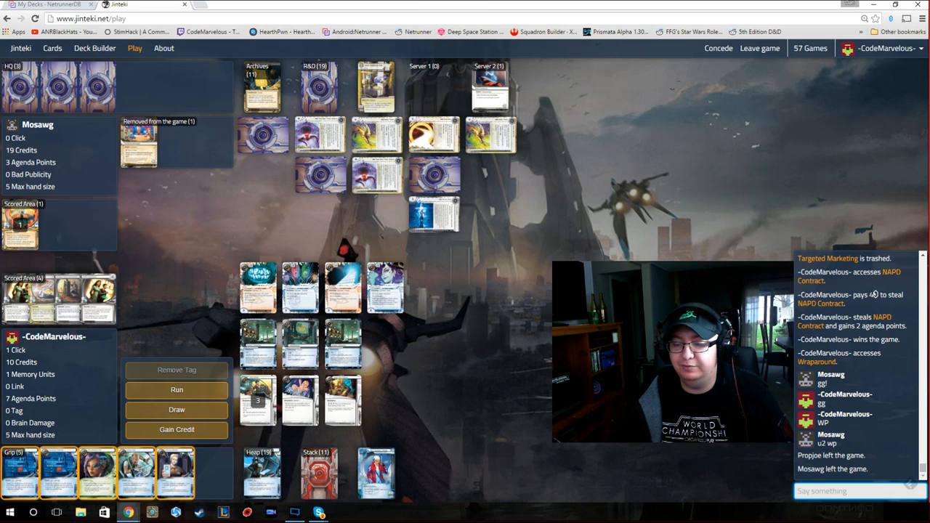
mouse_move(179, 269)
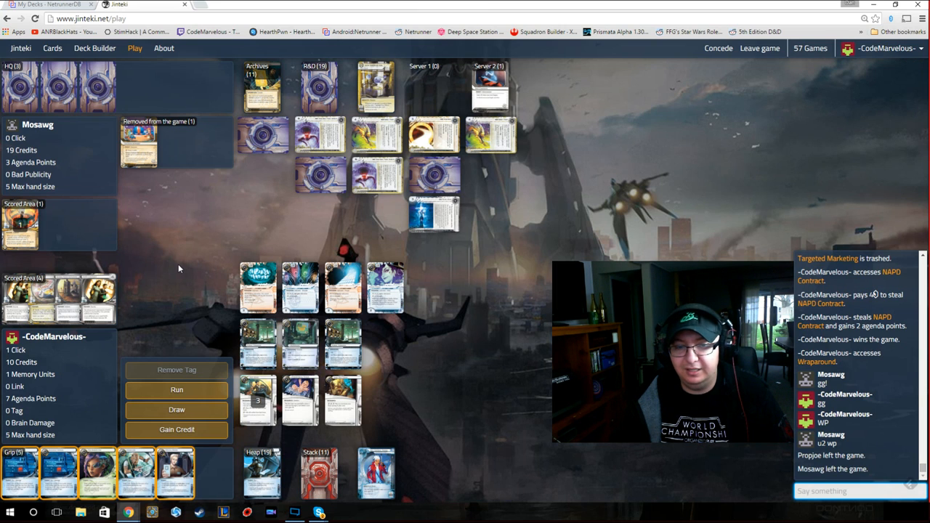
mouse_move(115, 249)
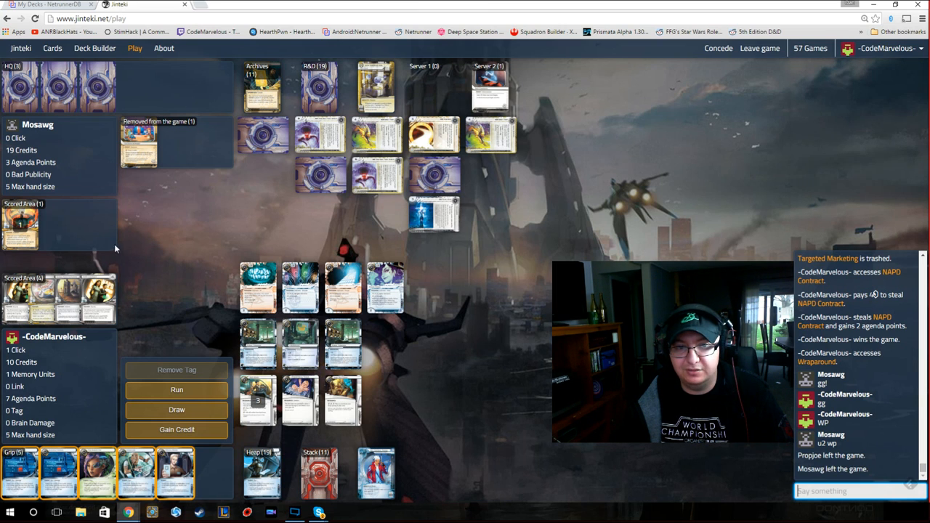